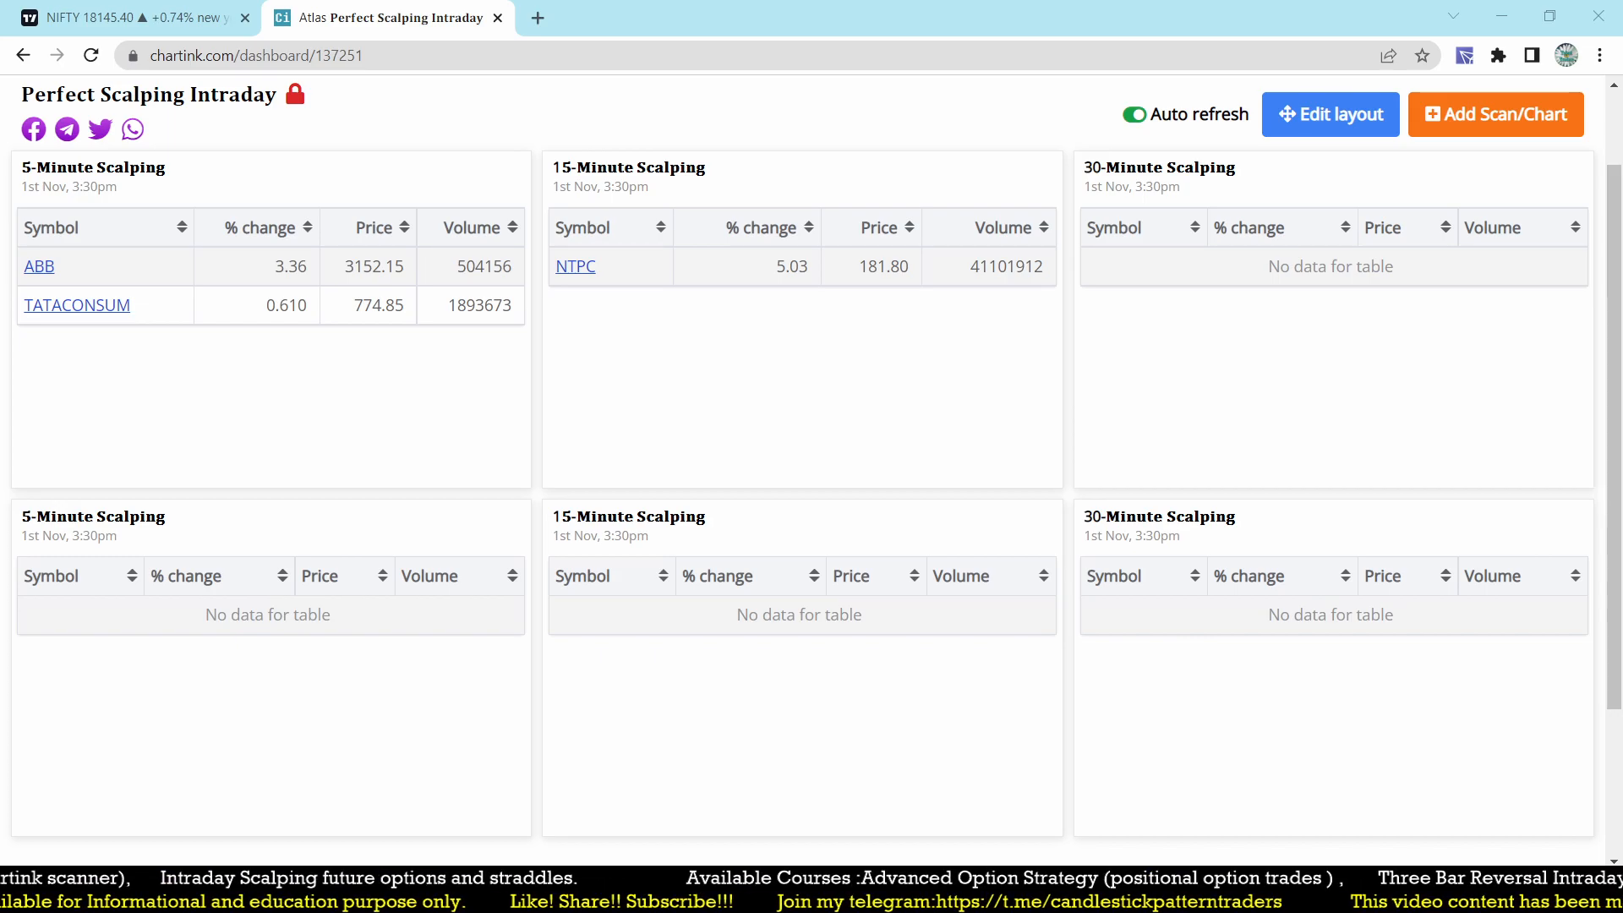
{"action": "mouse_move", "coordinate": [1227, 470]}
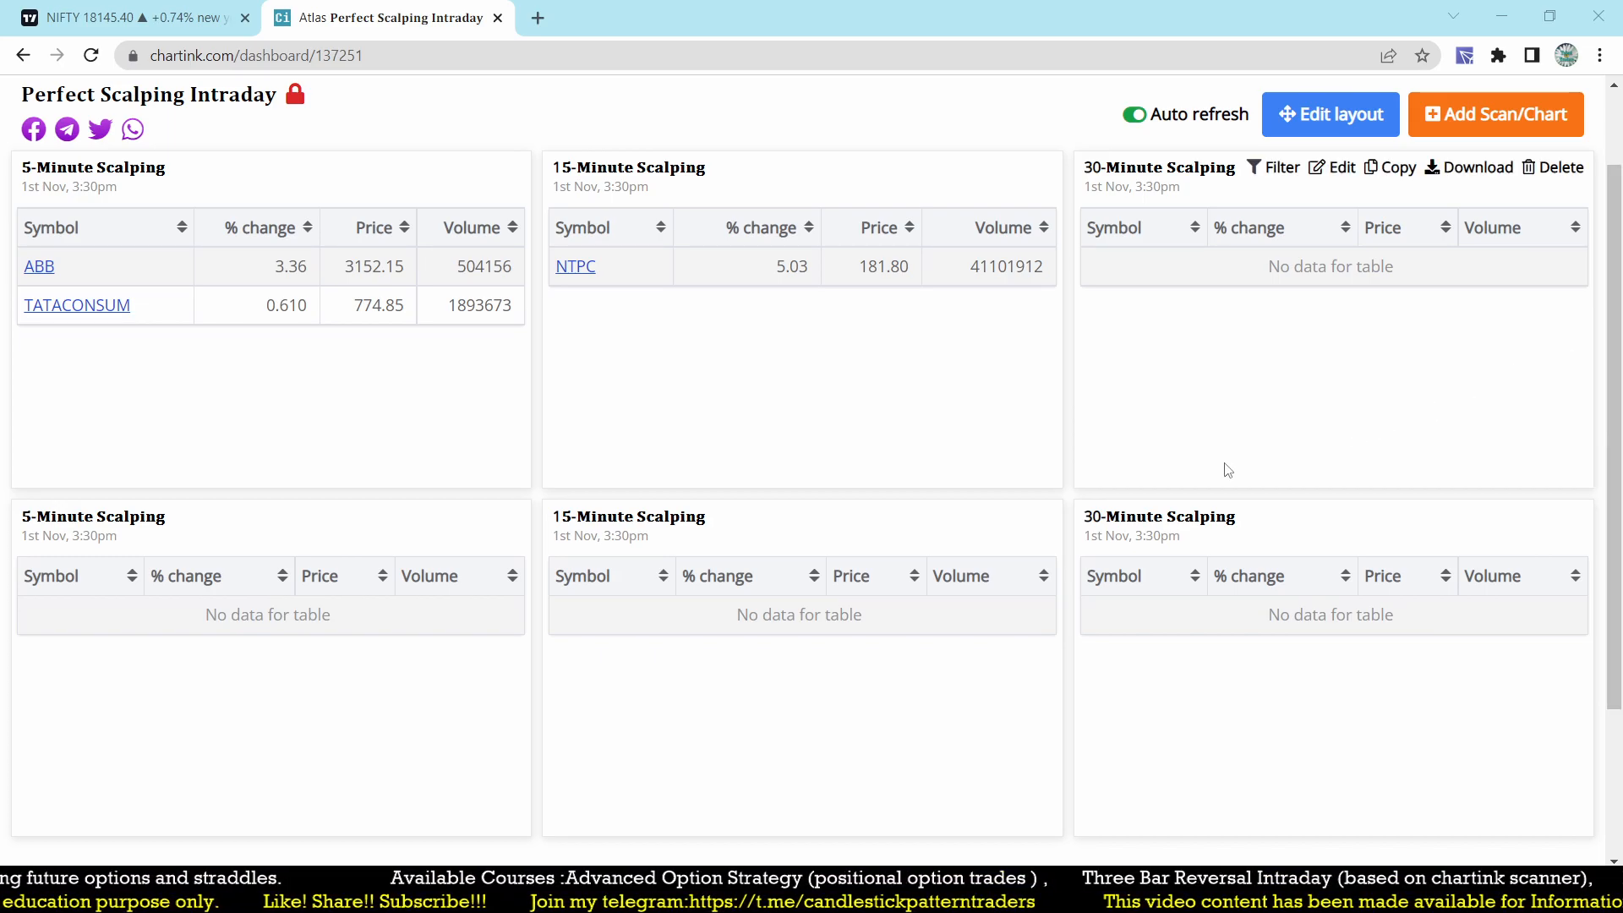
{"action": "mouse_move", "coordinate": [597, 428]}
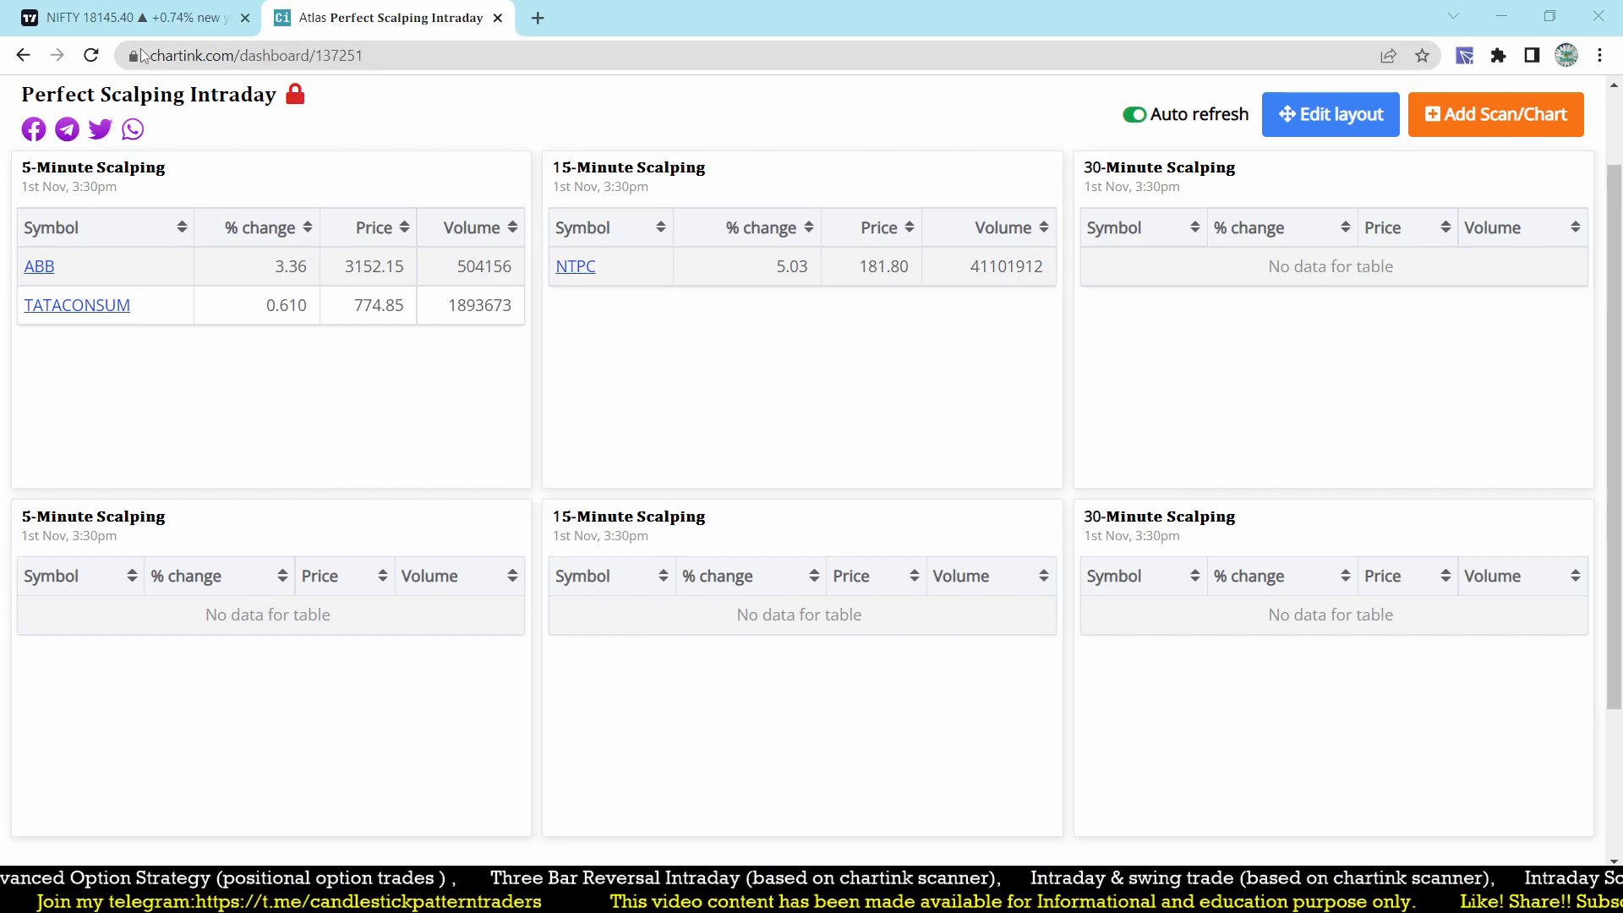
- Switch from the Chartink scalping dashboard to the ABB INDIA chart in TradingView
{"action": "left_click", "coordinate": [124, 17]}
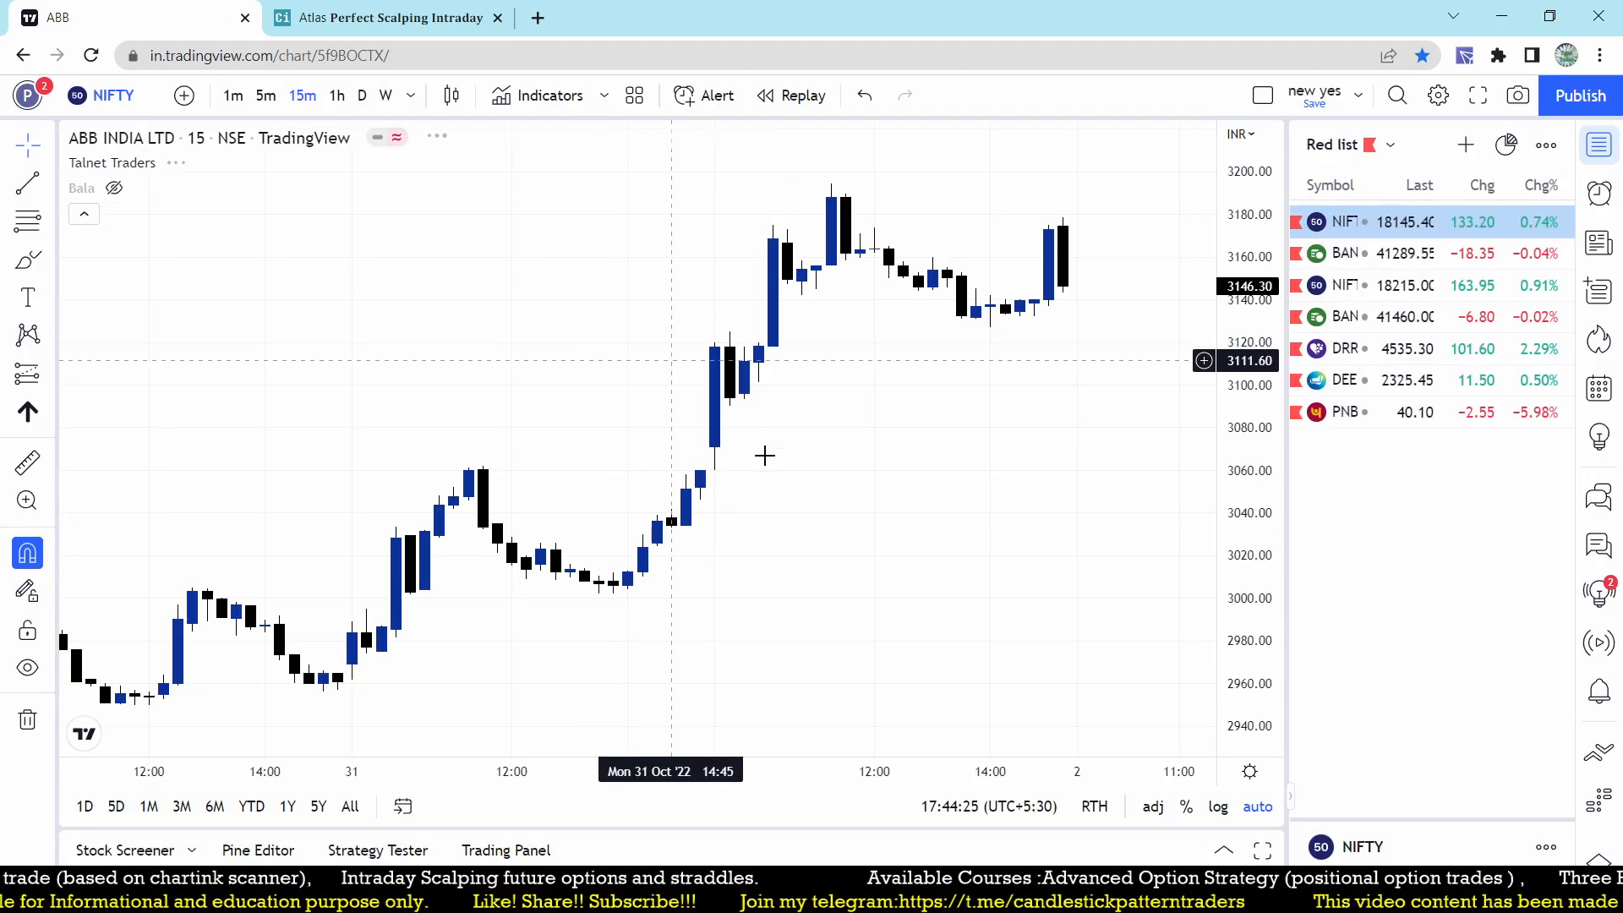
- Show ABB in 5-minute candles and measure the opening pullback and the 38-point rise to the 10:25 high
{"action": "left_click", "coordinate": [265, 94]}
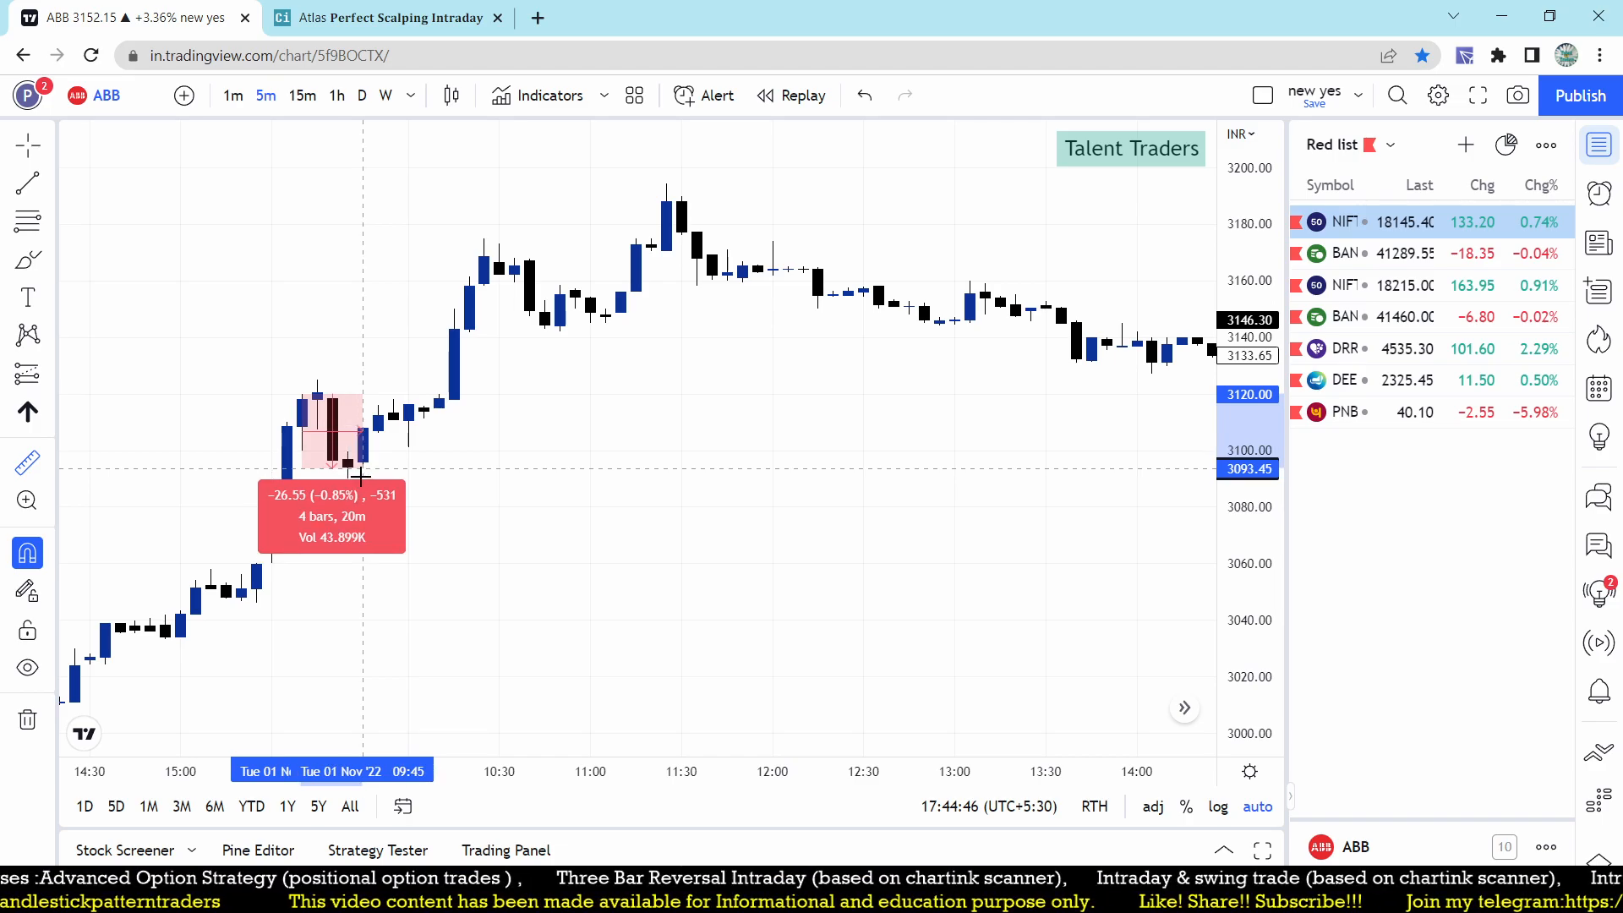
{"action": "left_click_drag", "start_coordinate": [362, 477], "coordinate": [377, 424]}
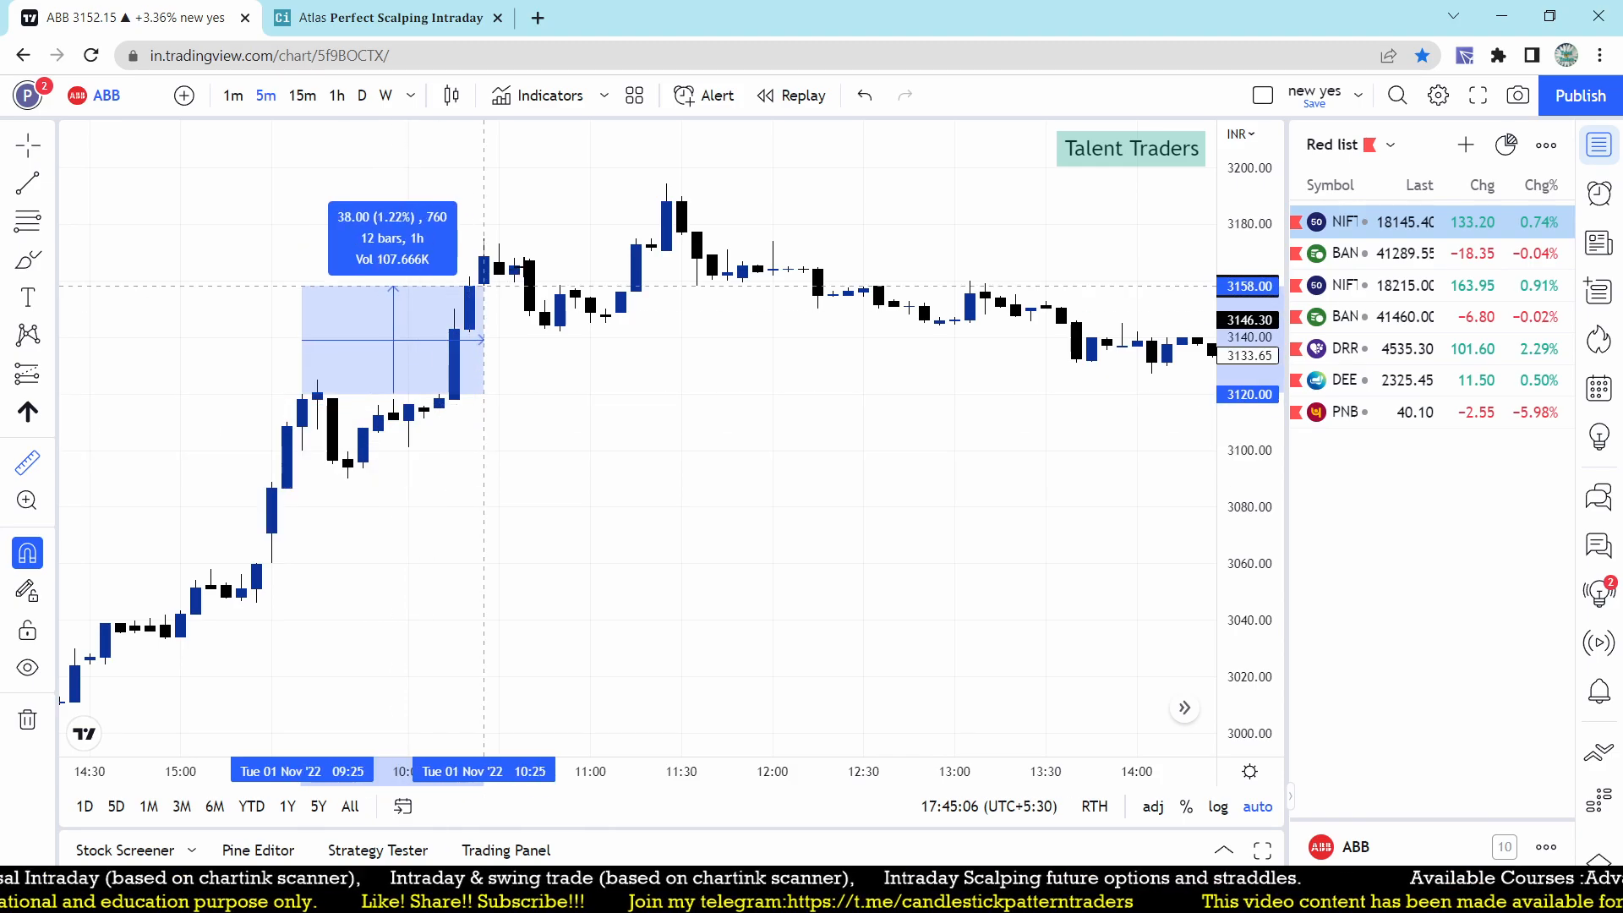
{"action": "left_click_drag", "start_coordinate": [482, 340], "coordinate": [289, 357]}
{"action": "type", "text": "TATACO"}
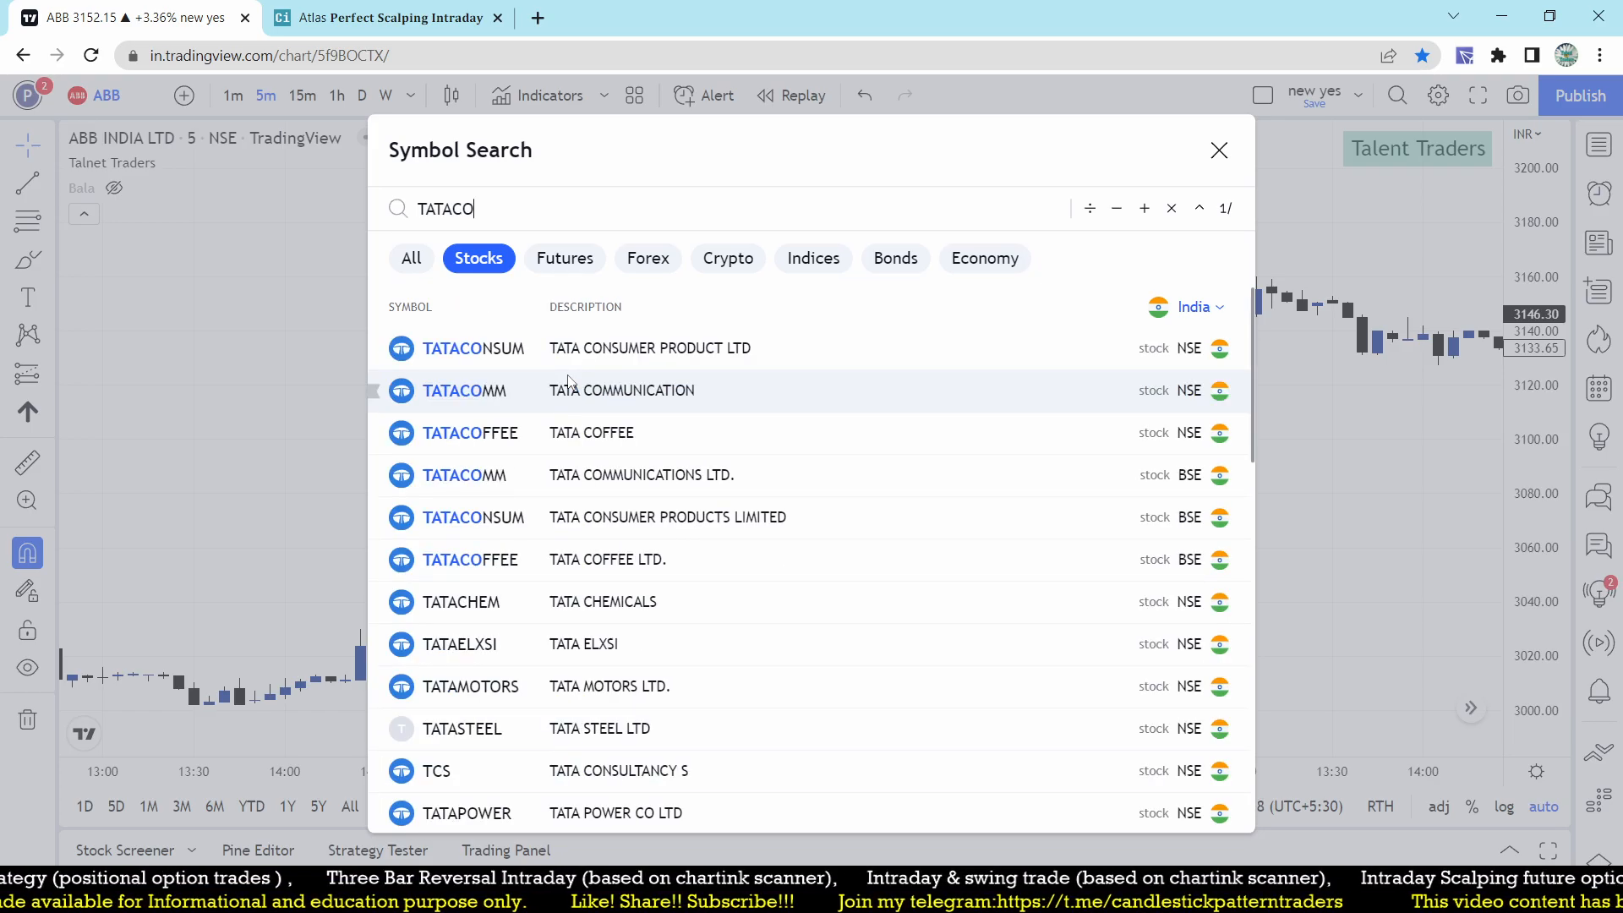
- Load TATACONSUM, circle the first candle's 784 high and mark the shaded zone as Revised
{"action": "left_click", "coordinate": [473, 348]}
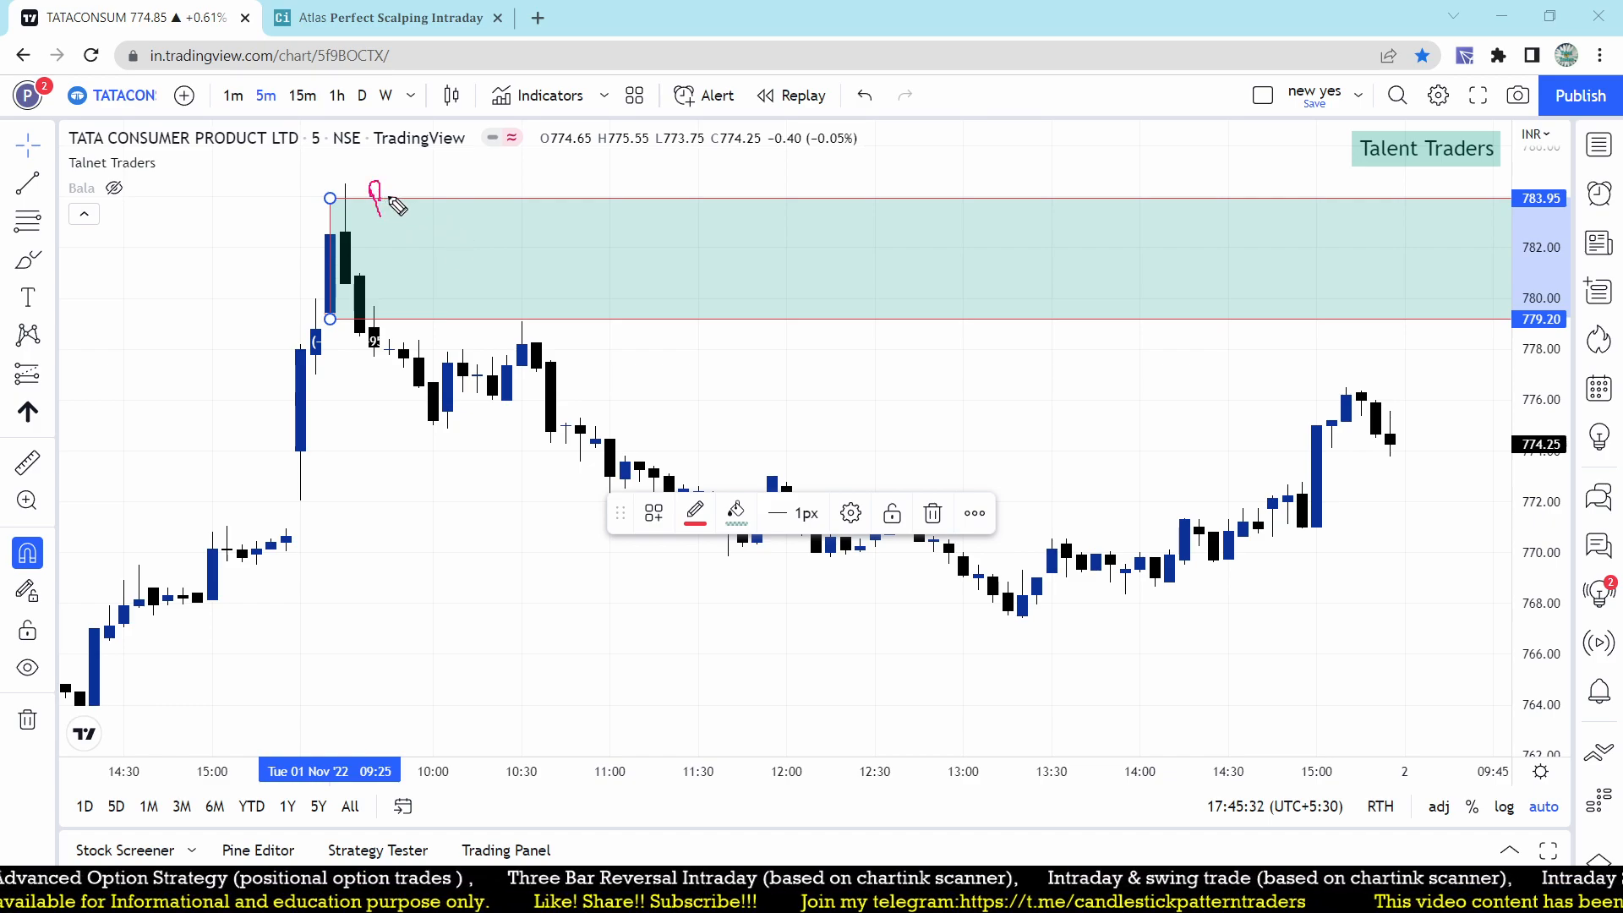
{"action": "left_click_drag", "start_coordinate": [394, 201], "coordinate": [455, 219]}
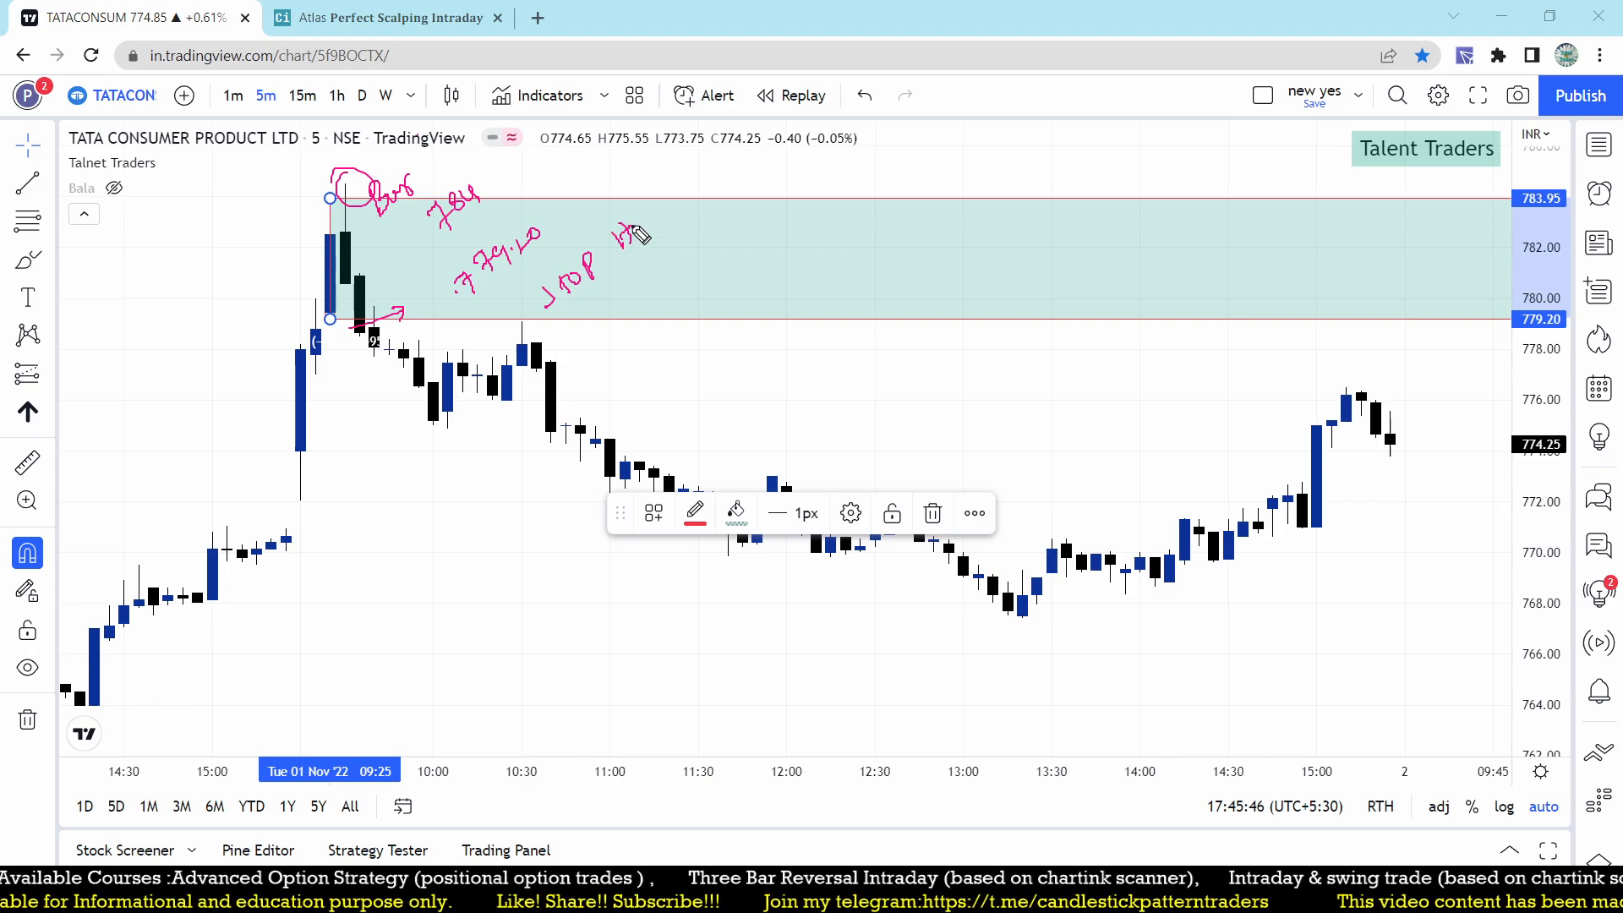
{"action": "left_click_drag", "start_coordinate": [570, 326], "coordinate": [713, 224]}
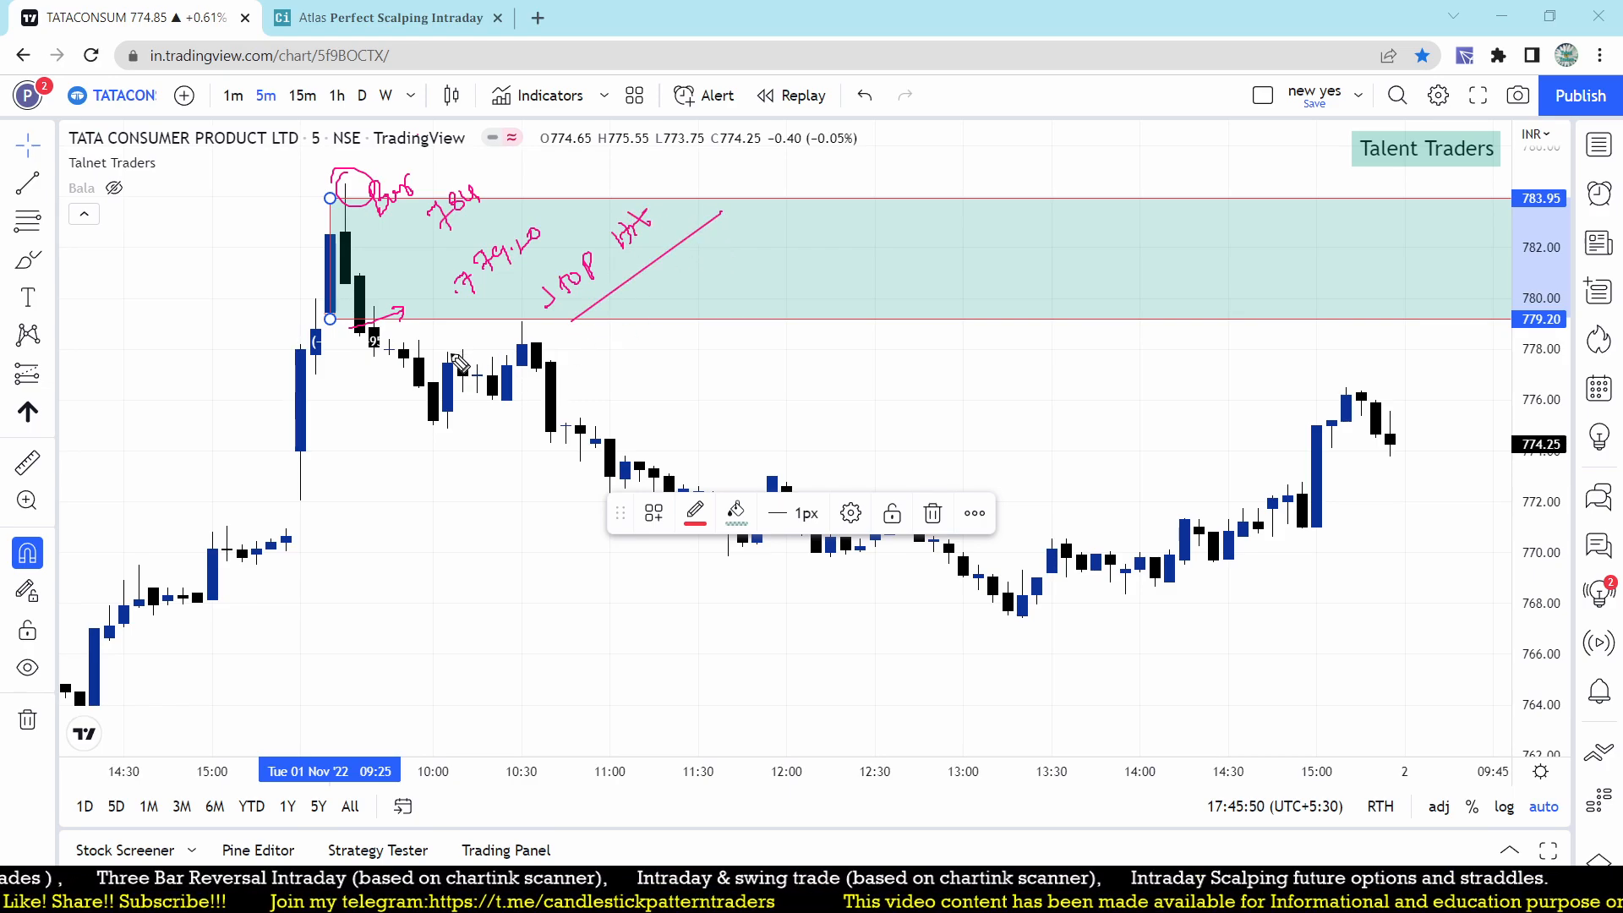
{"action": "left_click_drag", "start_coordinate": [631, 341], "coordinate": [683, 322]}
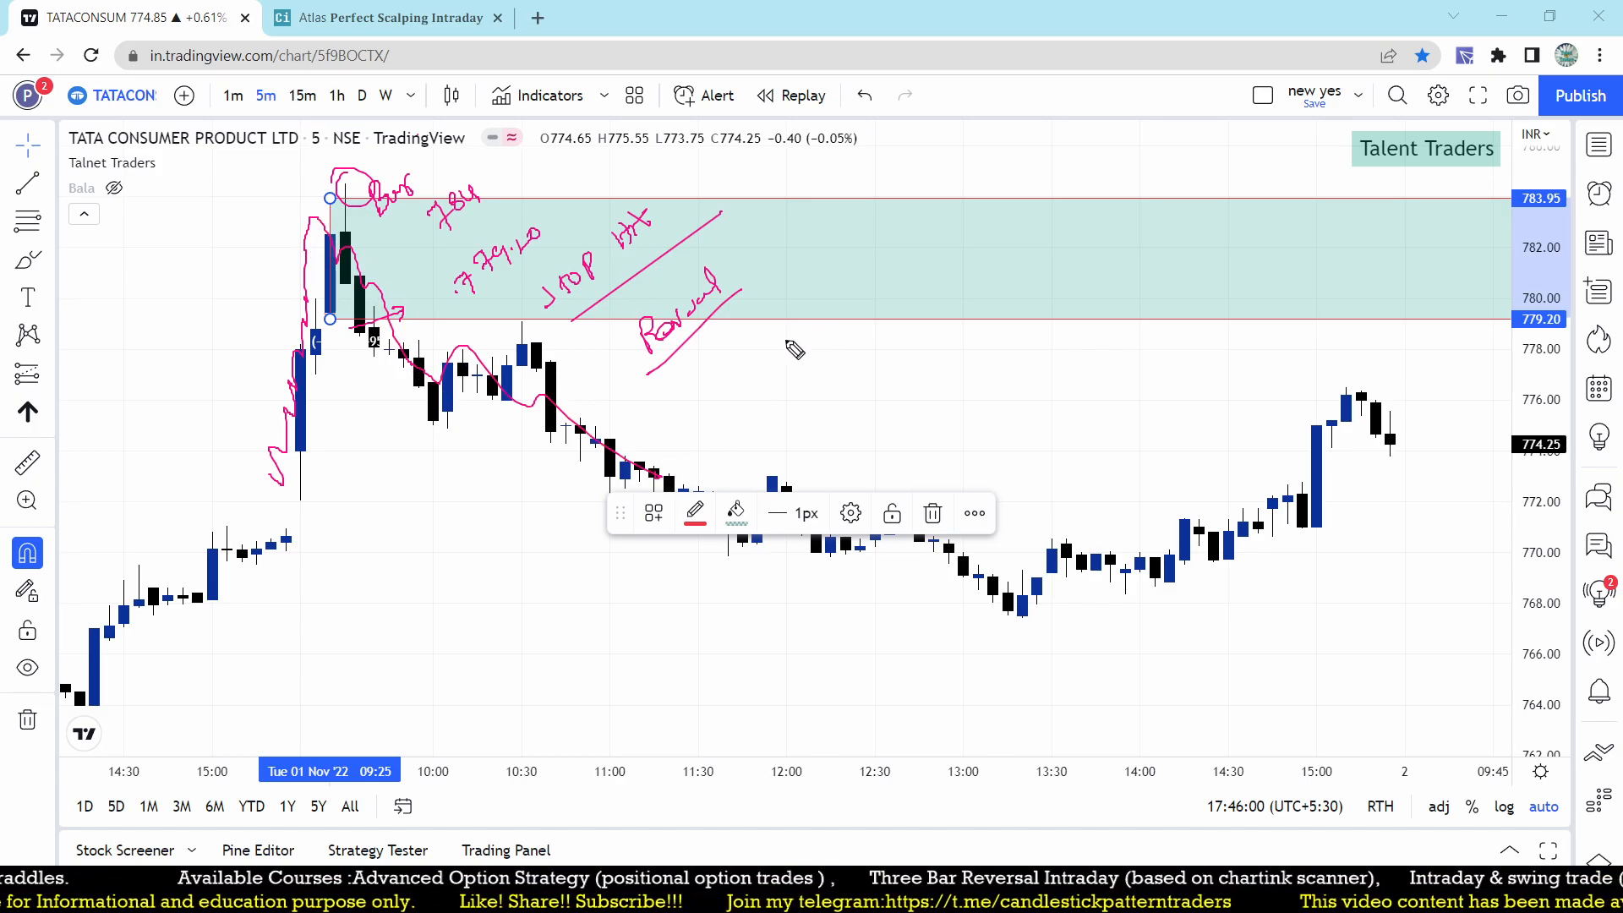
- Handwrite 779 and 784 at the zone edges, note the 5-point risk and mark the 766 afternoon low
{"action": "left_click_drag", "start_coordinate": [796, 322], "coordinate": [859, 301]}
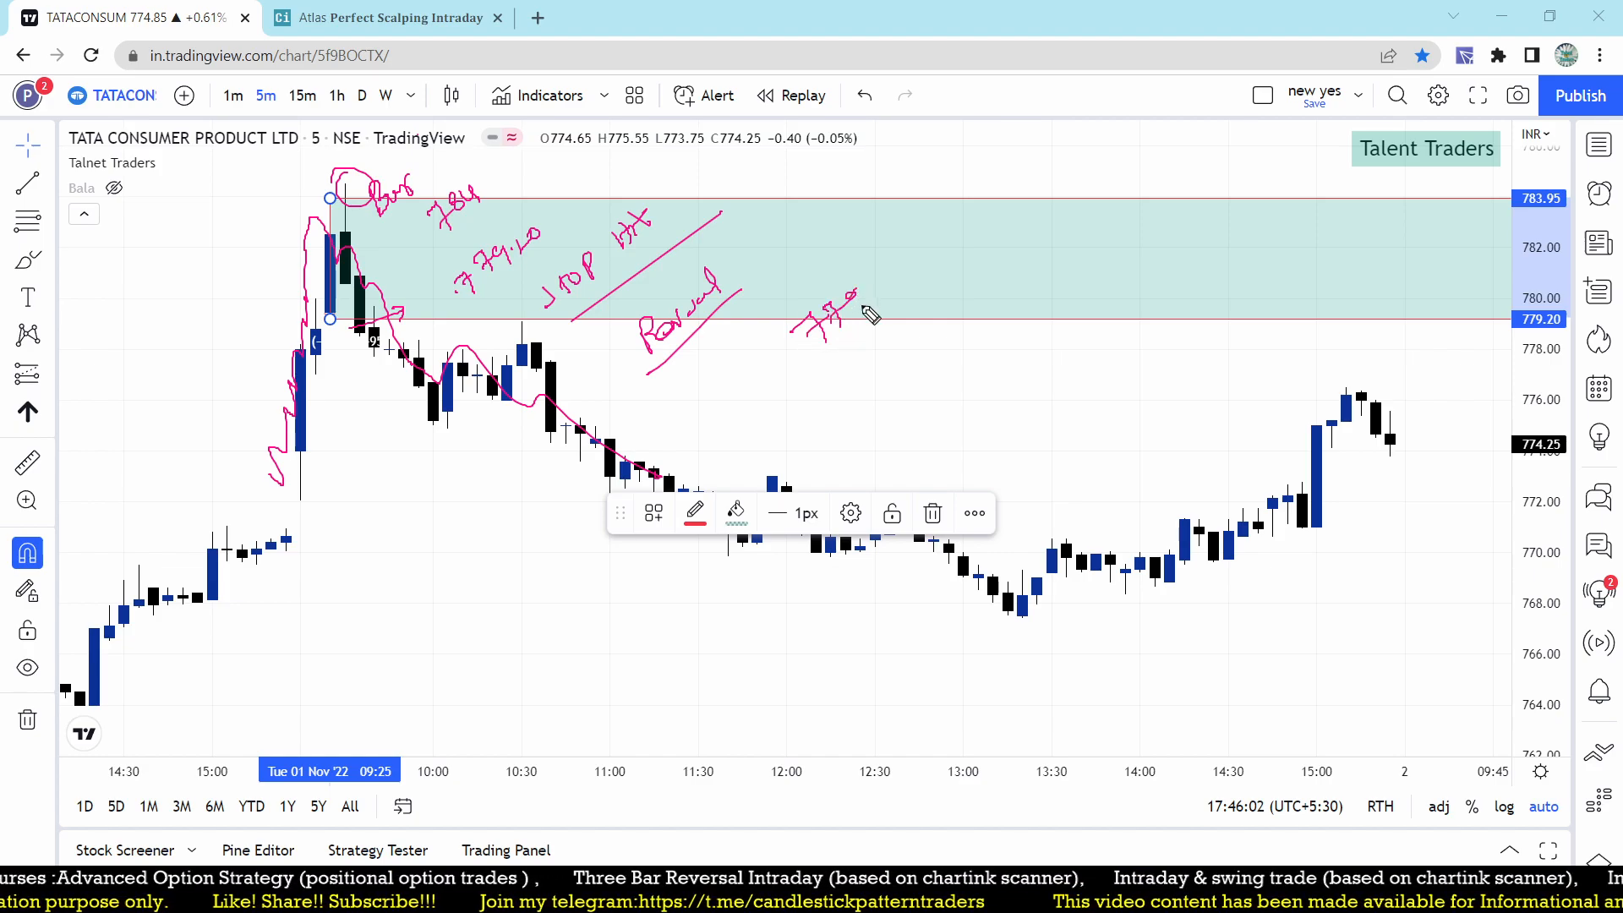
{"action": "left_click_drag", "start_coordinate": [874, 316], "coordinate": [864, 196]}
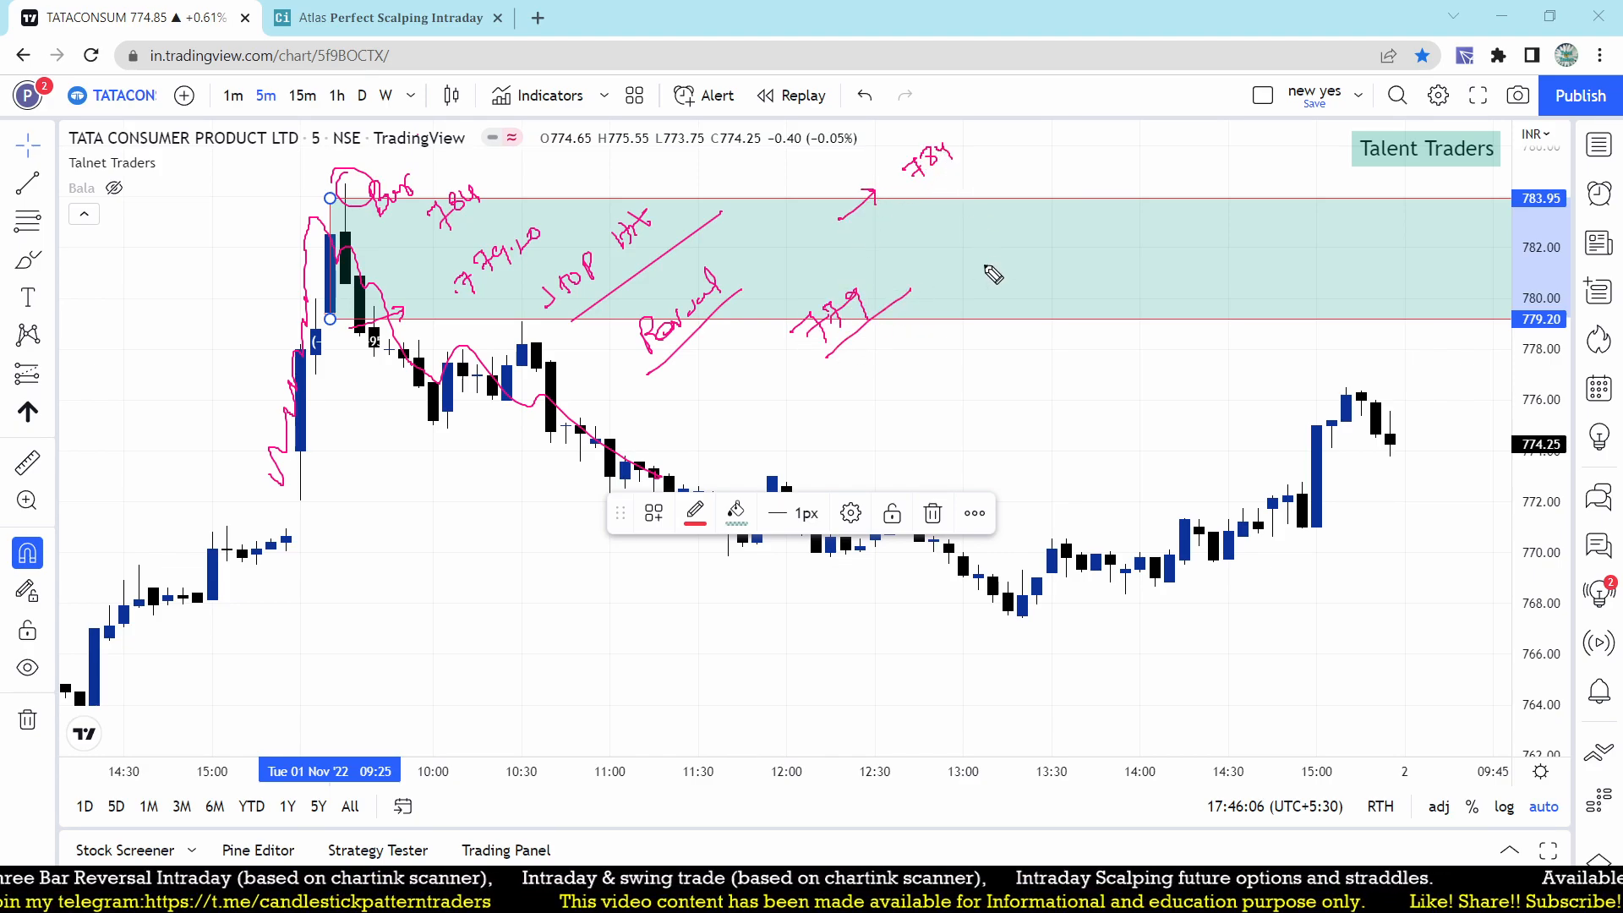
{"action": "left_click_drag", "start_coordinate": [967, 248], "coordinate": [1009, 223]}
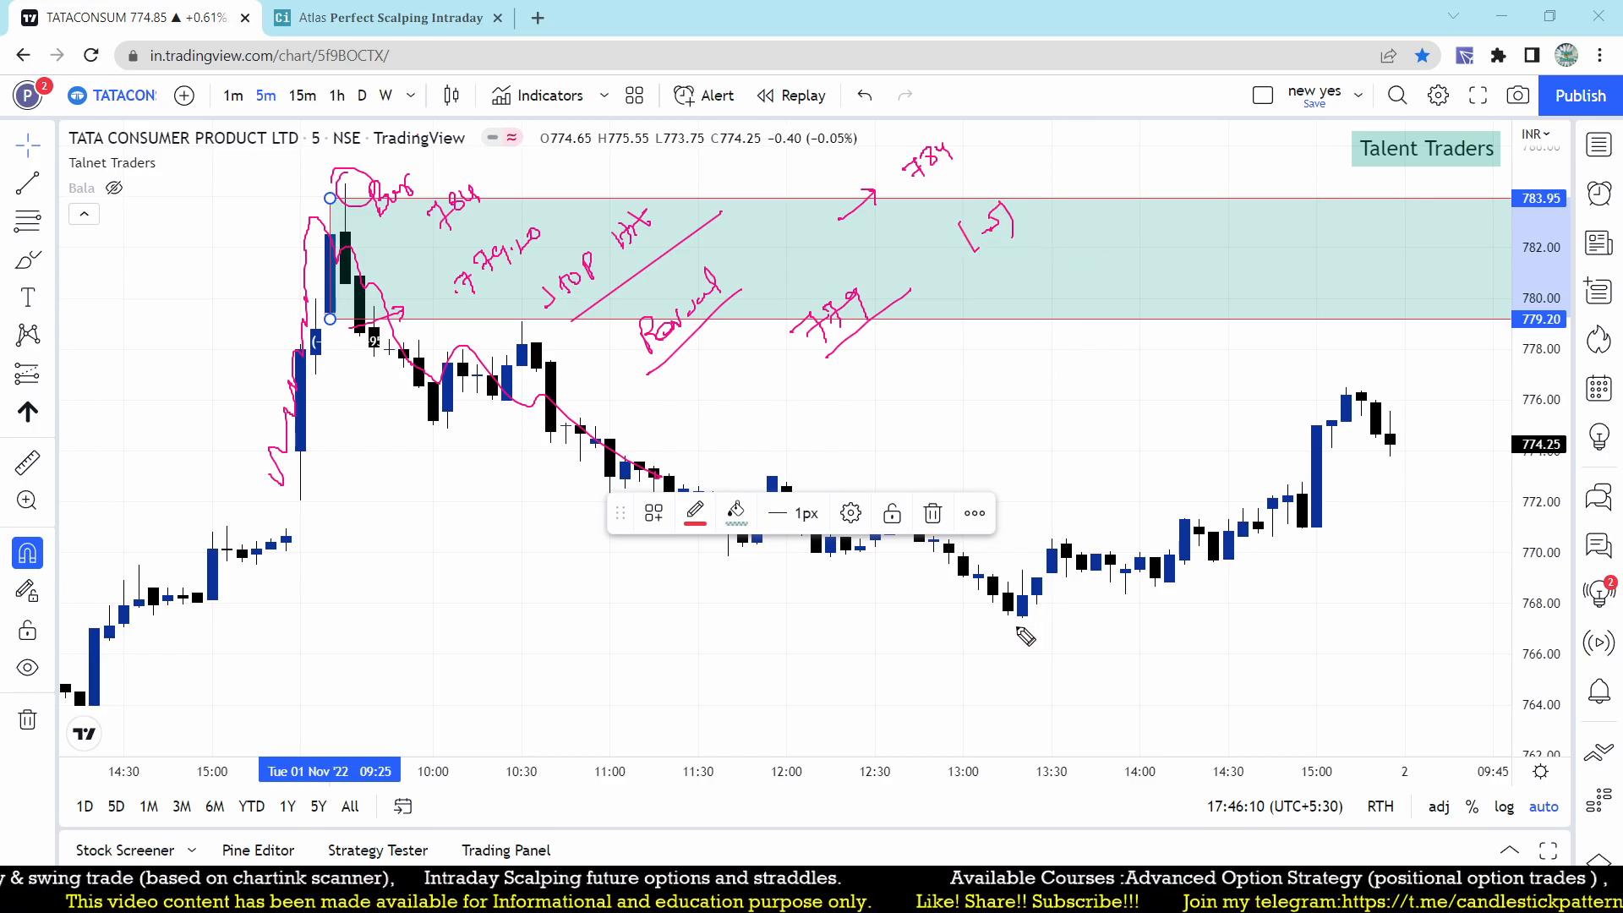
{"action": "left_click_drag", "start_coordinate": [1025, 620], "coordinate": [1191, 616]}
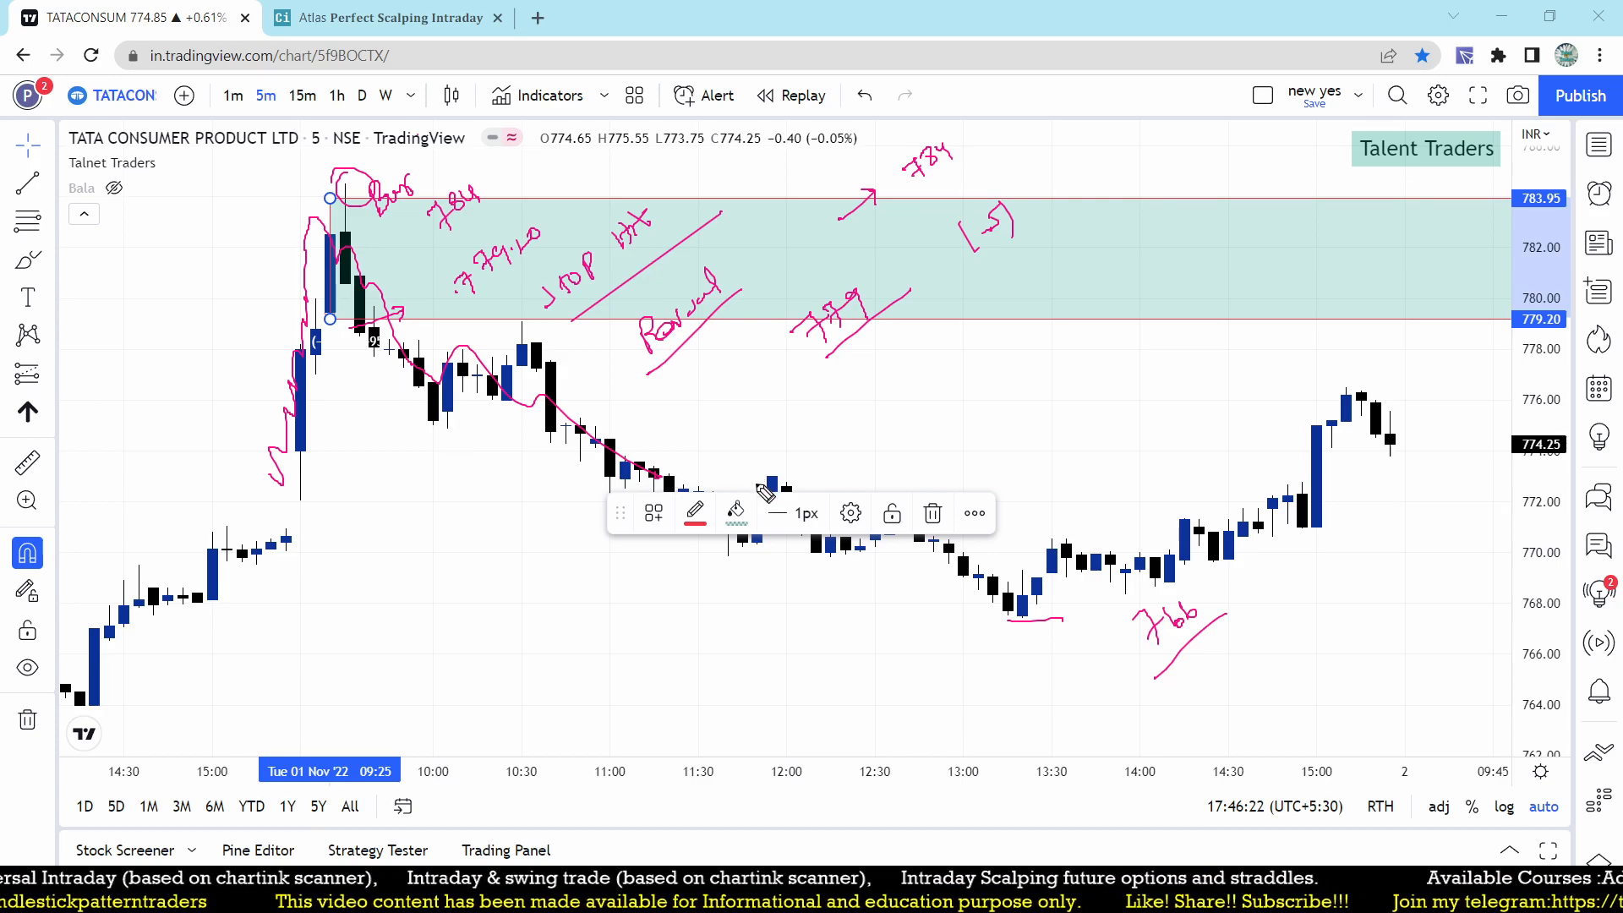
{"action": "mouse_move", "coordinate": [791, 494]}
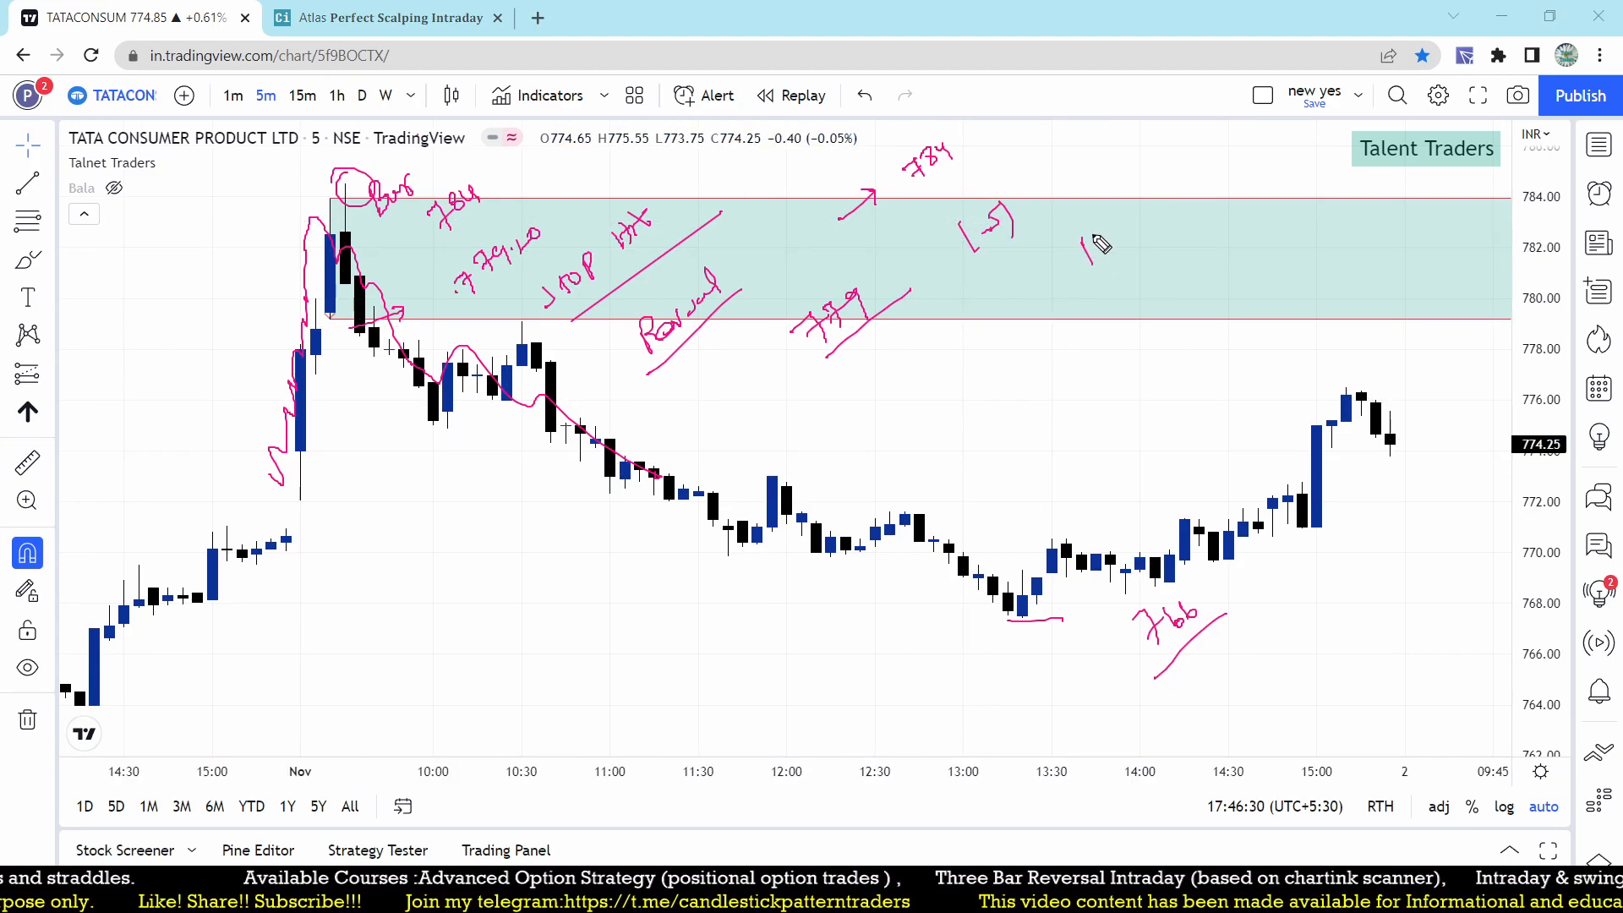
{"action": "left_click_drag", "start_coordinate": [1092, 254], "coordinate": [1138, 223]}
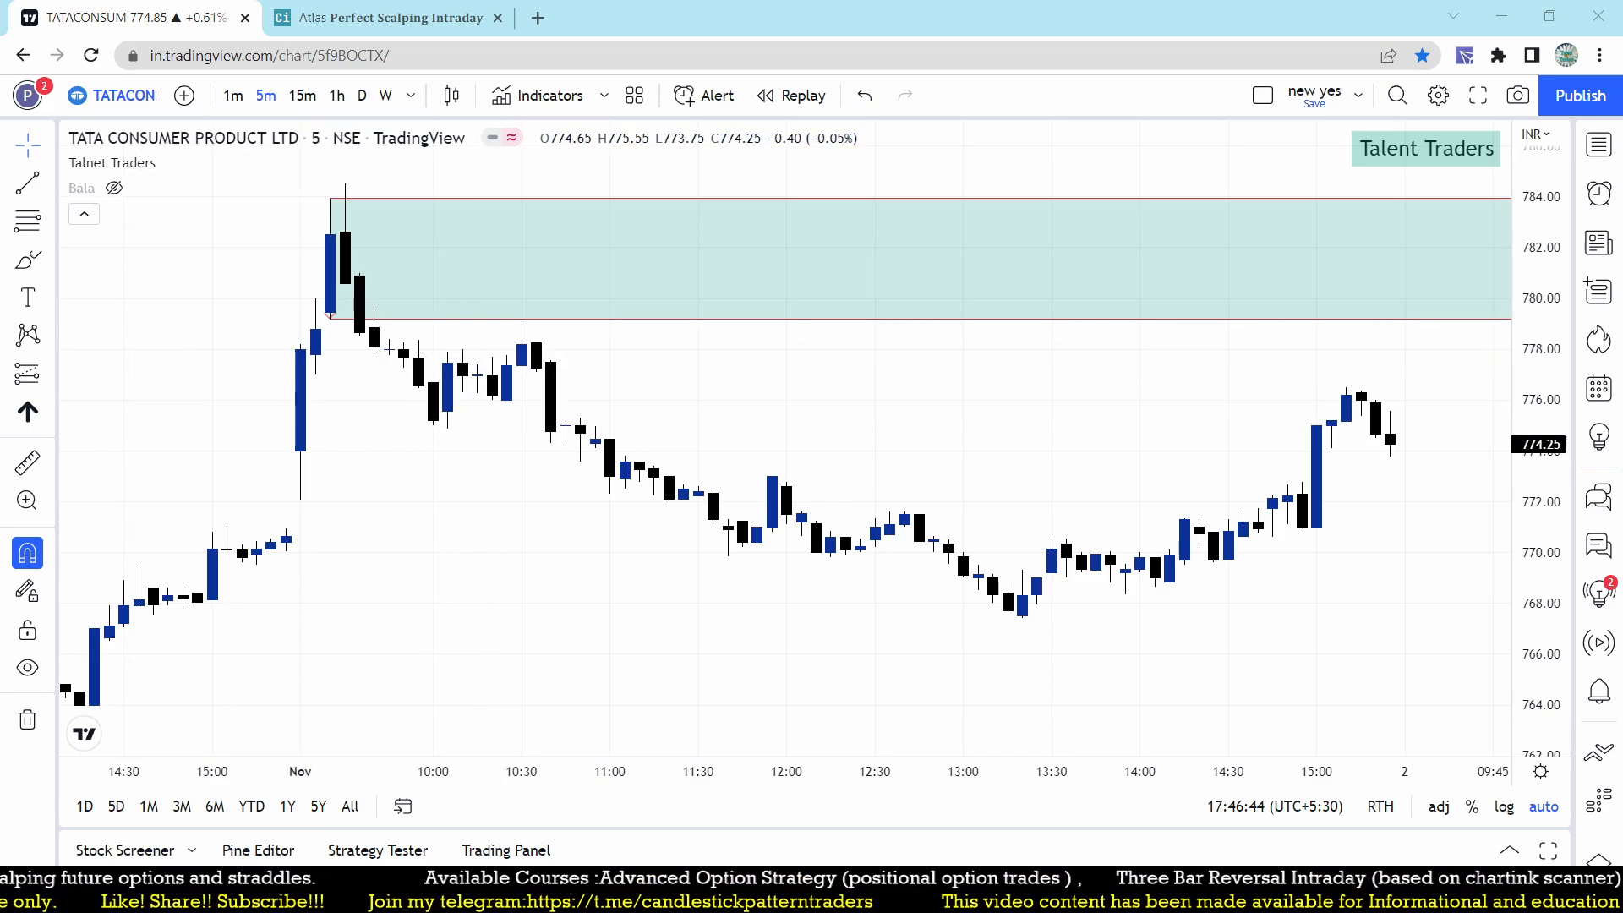
- Return to the Chartink scalping dashboard and open NTPC from the 15-Minute Scalping list
{"action": "left_click", "coordinate": [388, 17]}
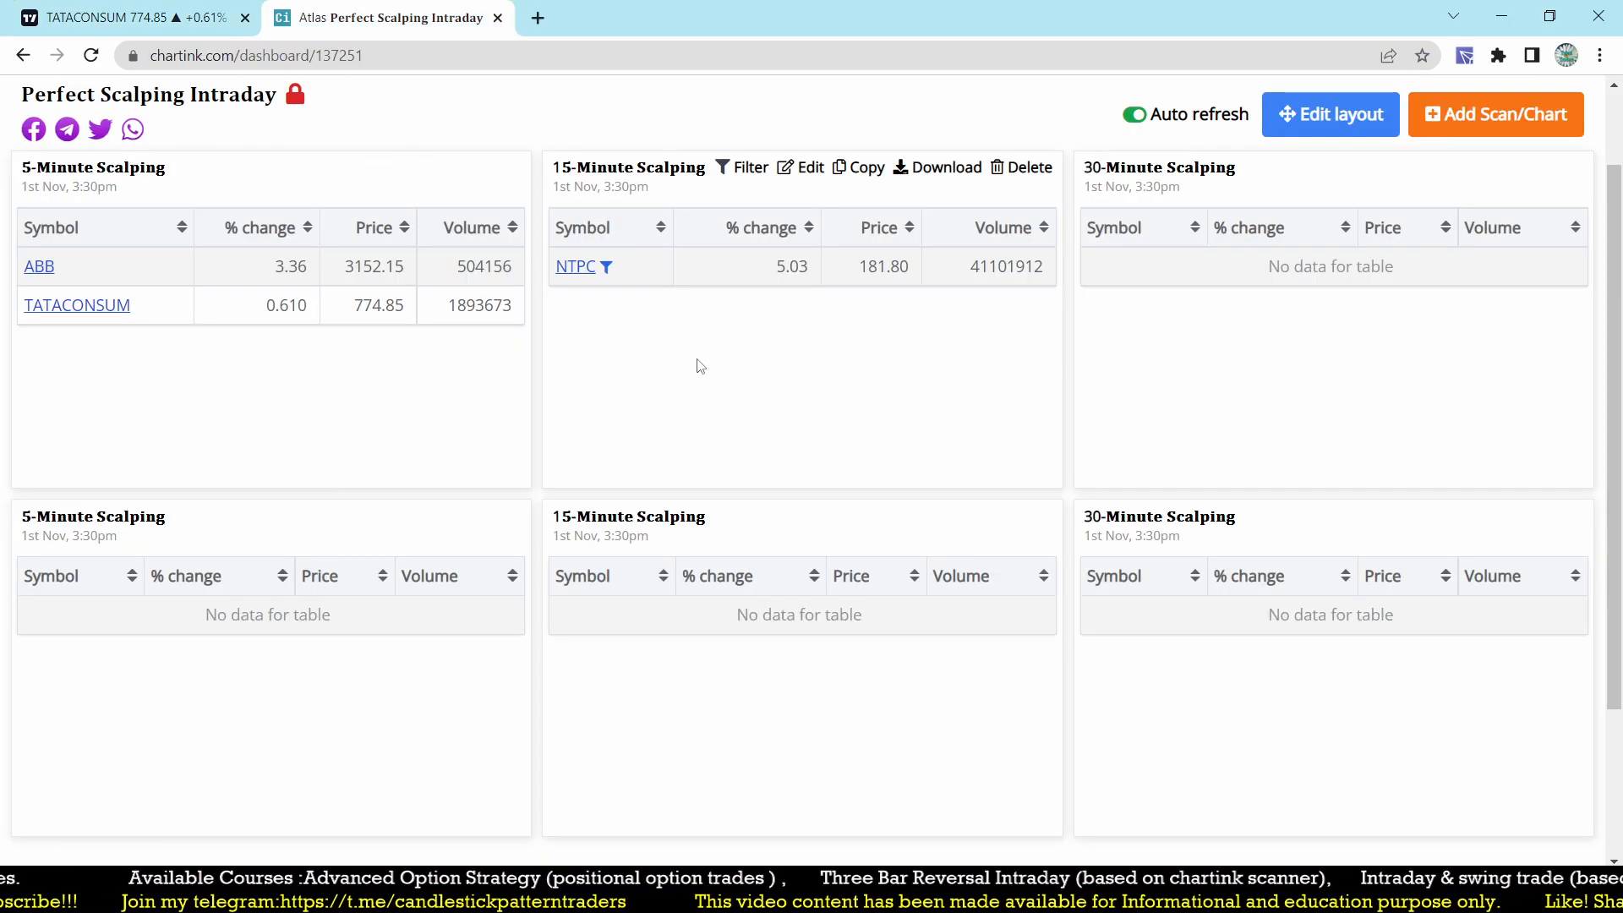
{"action": "left_click", "coordinate": [114, 17]}
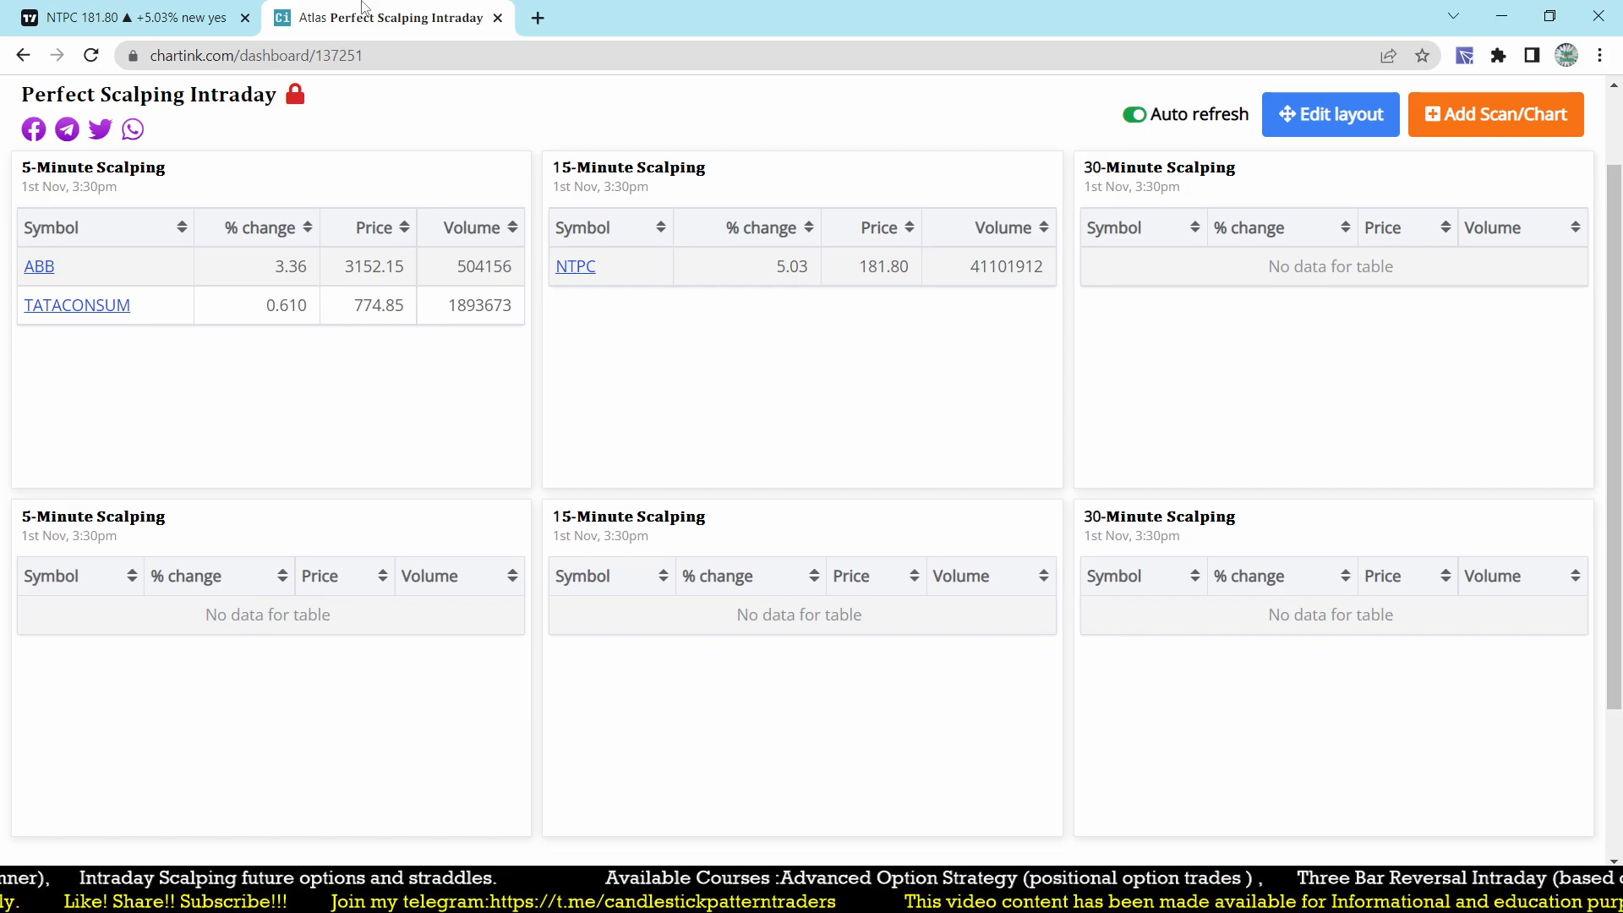
- On the NTPC chart handwrite the 179.50 entry above the zone with an arrow along the rise
{"action": "left_click", "coordinate": [123, 17]}
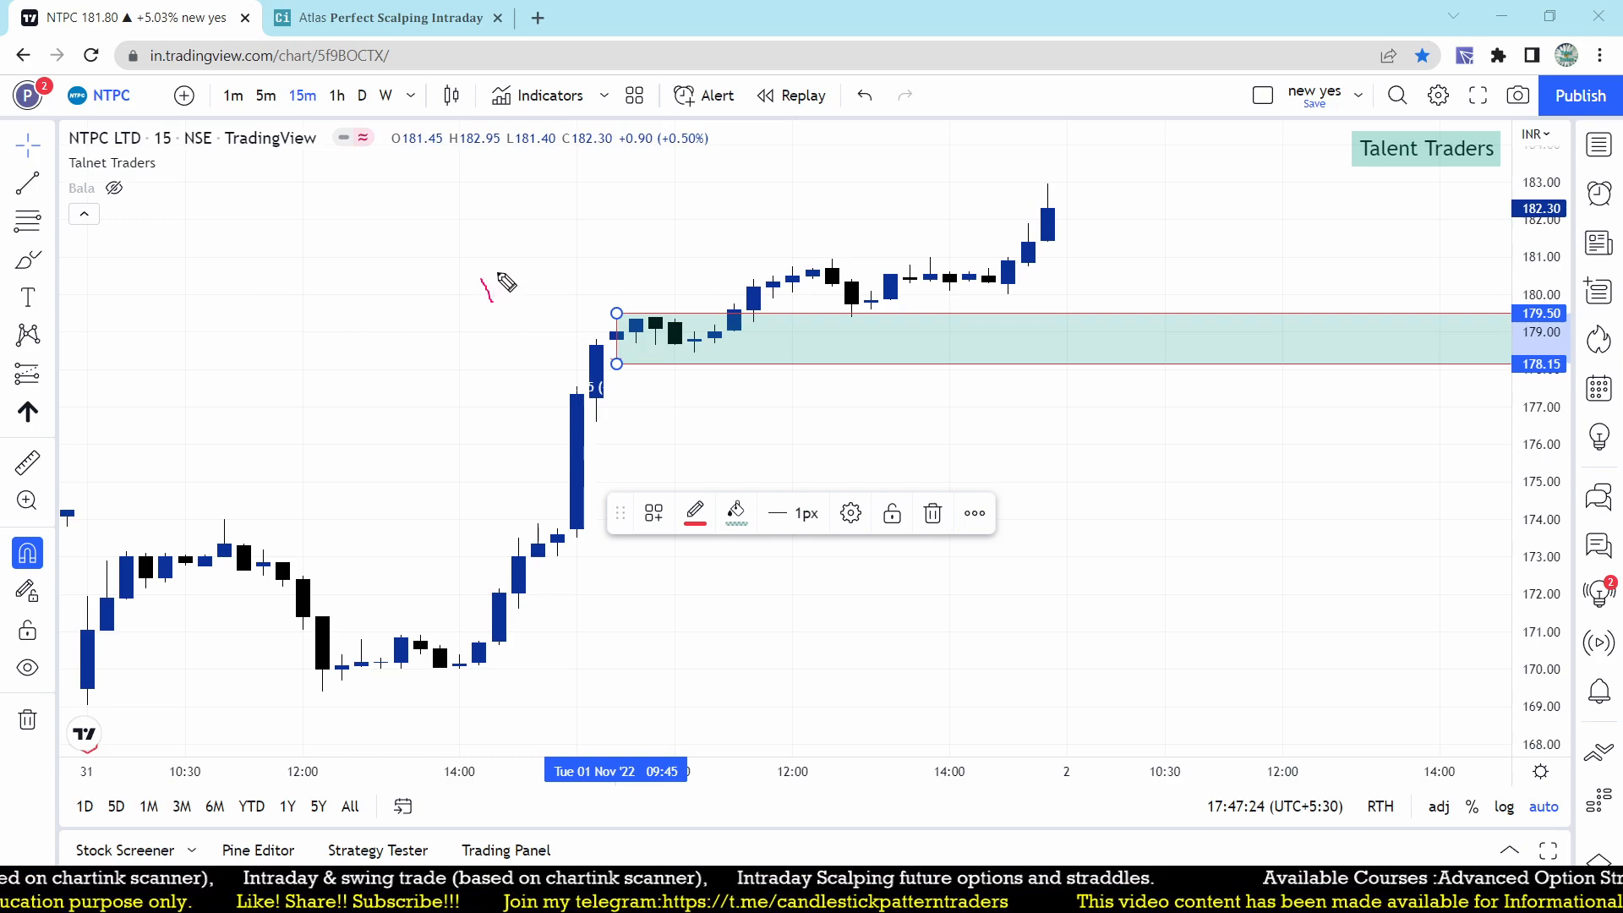
{"action": "left_click_drag", "start_coordinate": [495, 298], "coordinate": [559, 239]}
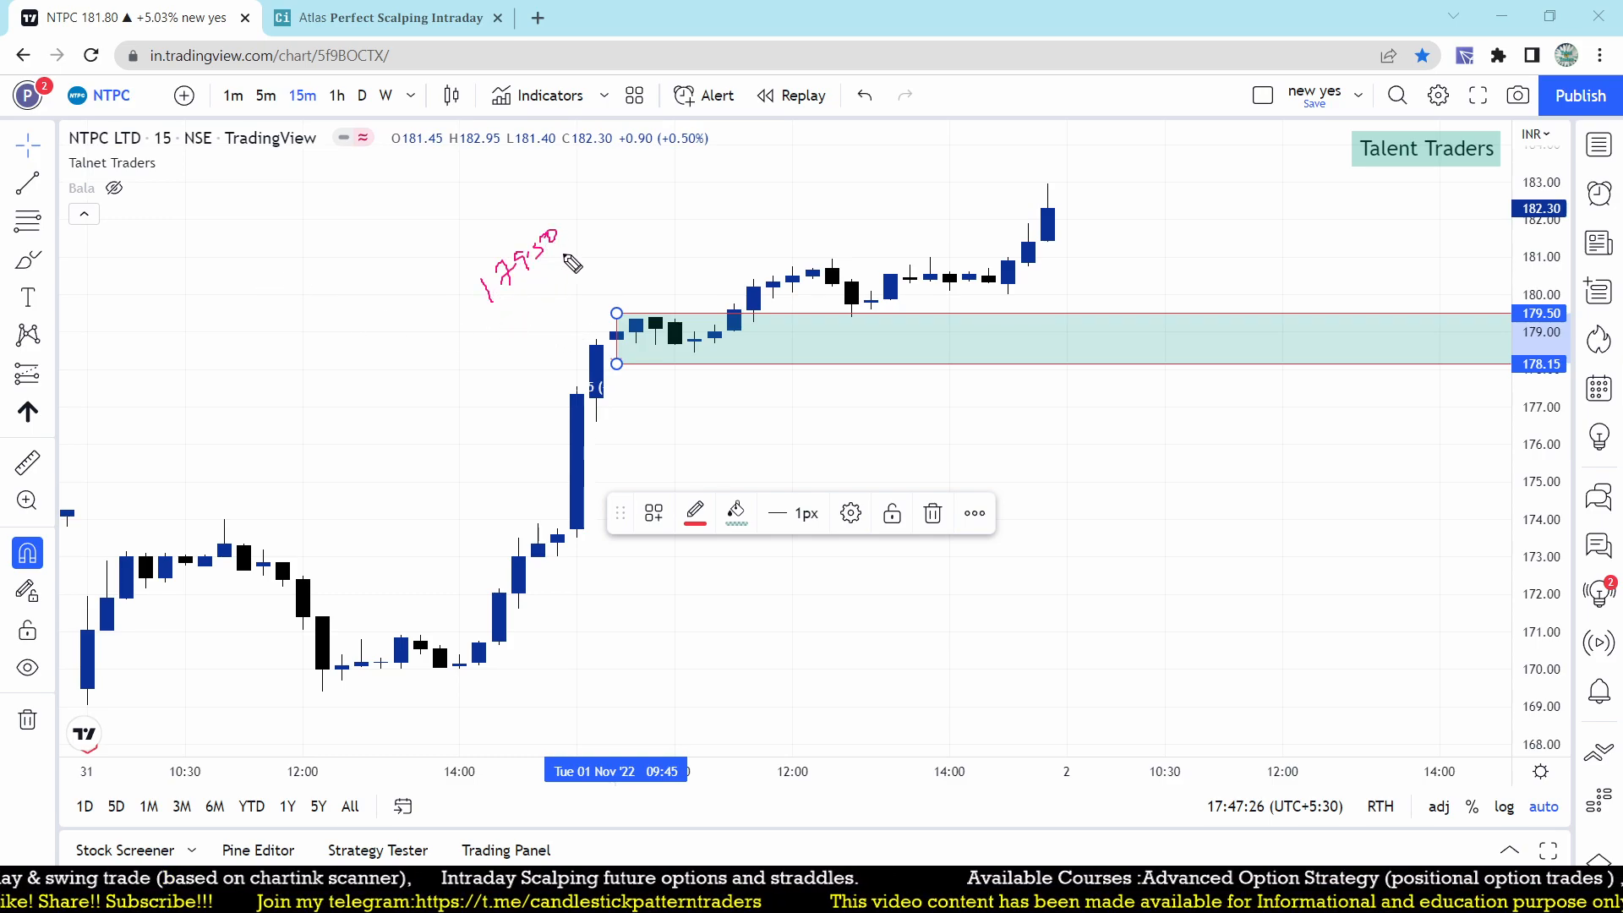
{"action": "left_click_drag", "start_coordinate": [467, 424], "coordinate": [533, 372]}
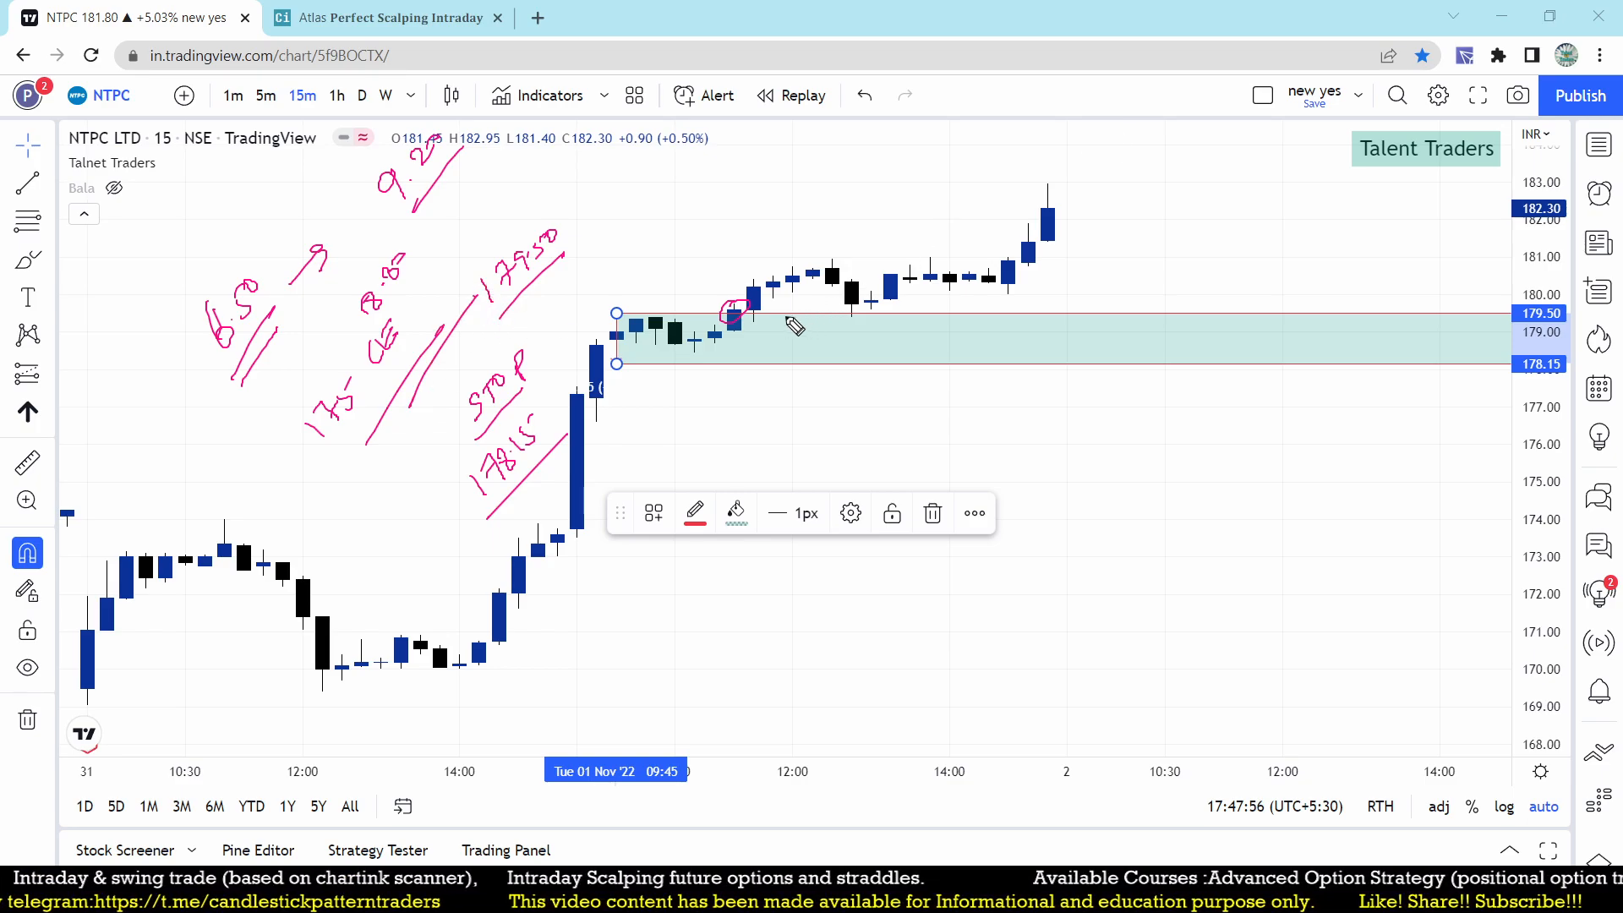
{"action": "left_click_drag", "start_coordinate": [735, 316], "coordinate": [1045, 161]}
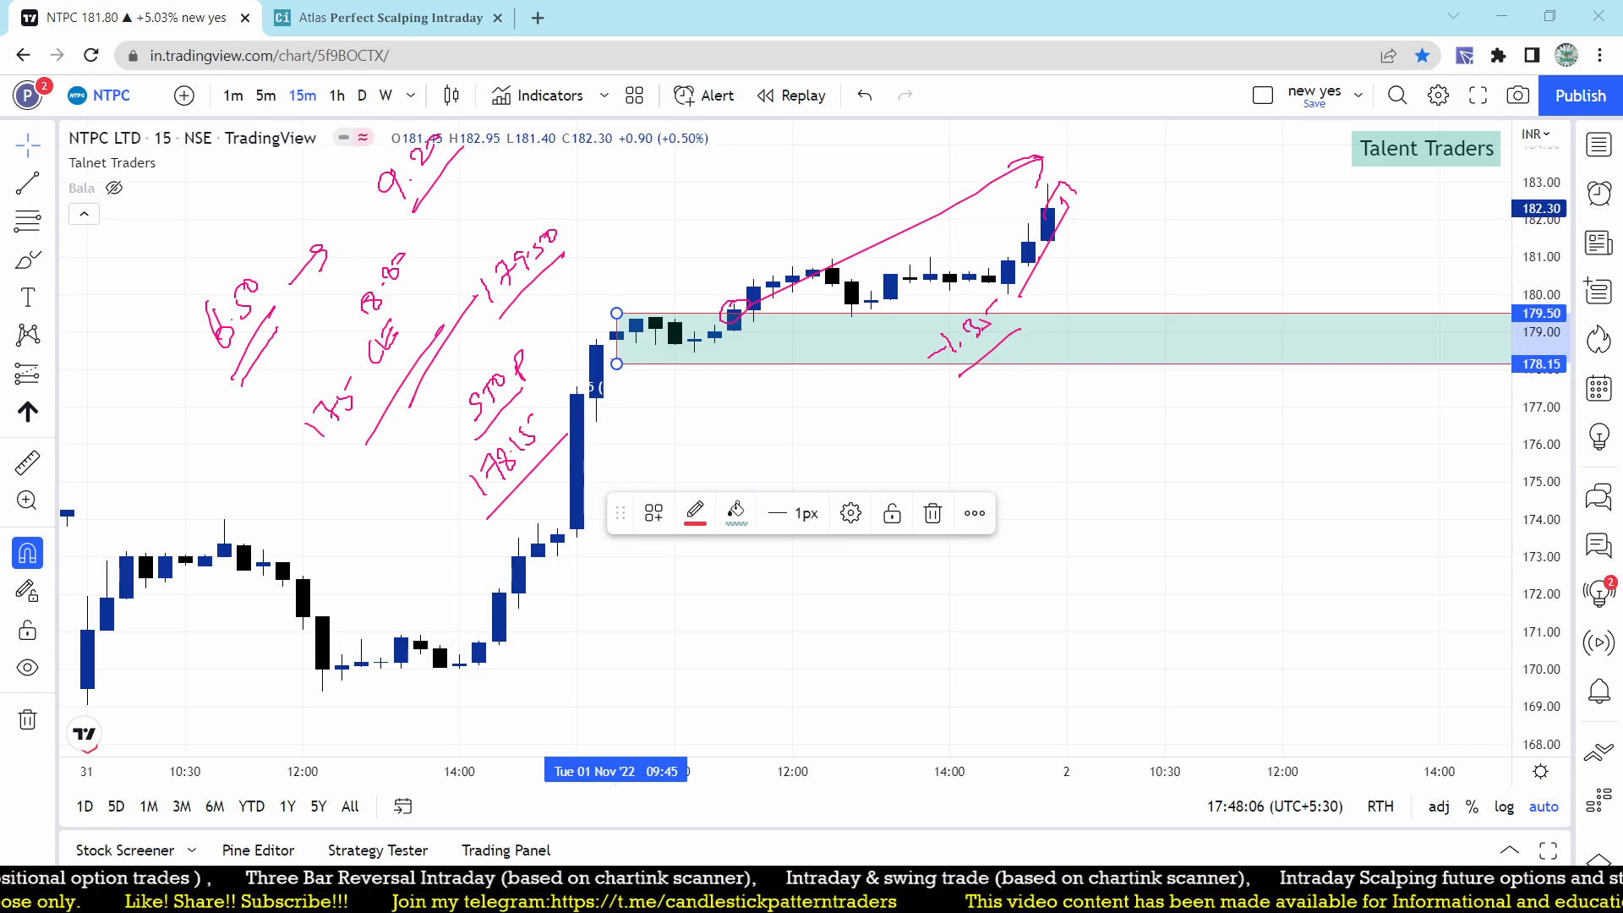
- Flip back to the Chartink scalping dashboard and return to the chart tab
{"action": "left_click", "coordinate": [389, 17]}
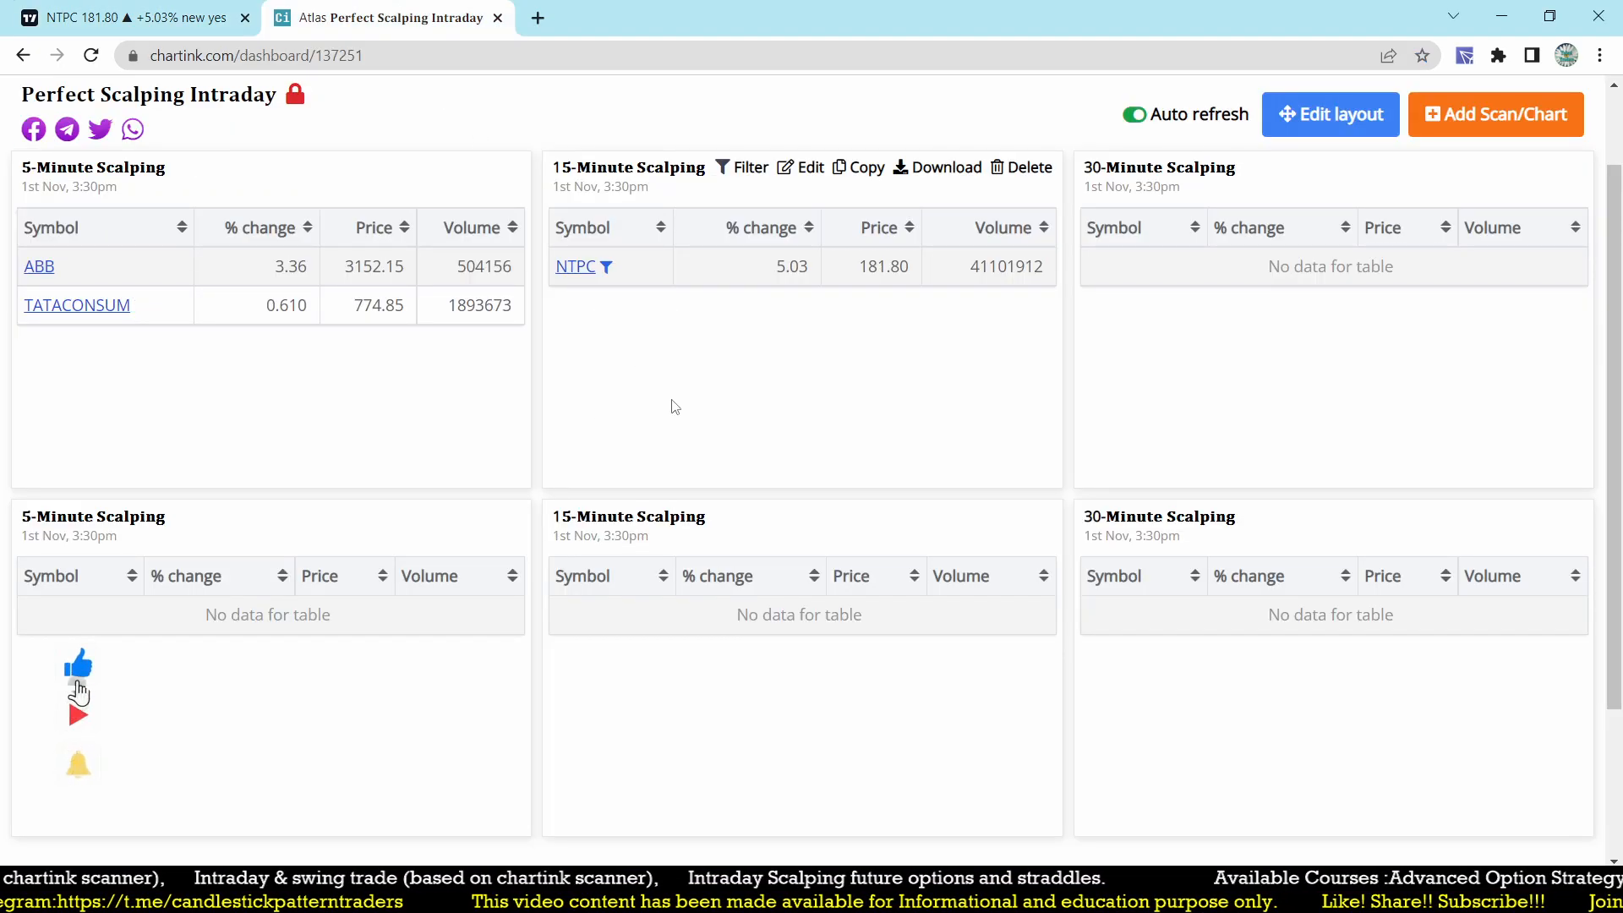
{"action": "left_click", "coordinate": [124, 17]}
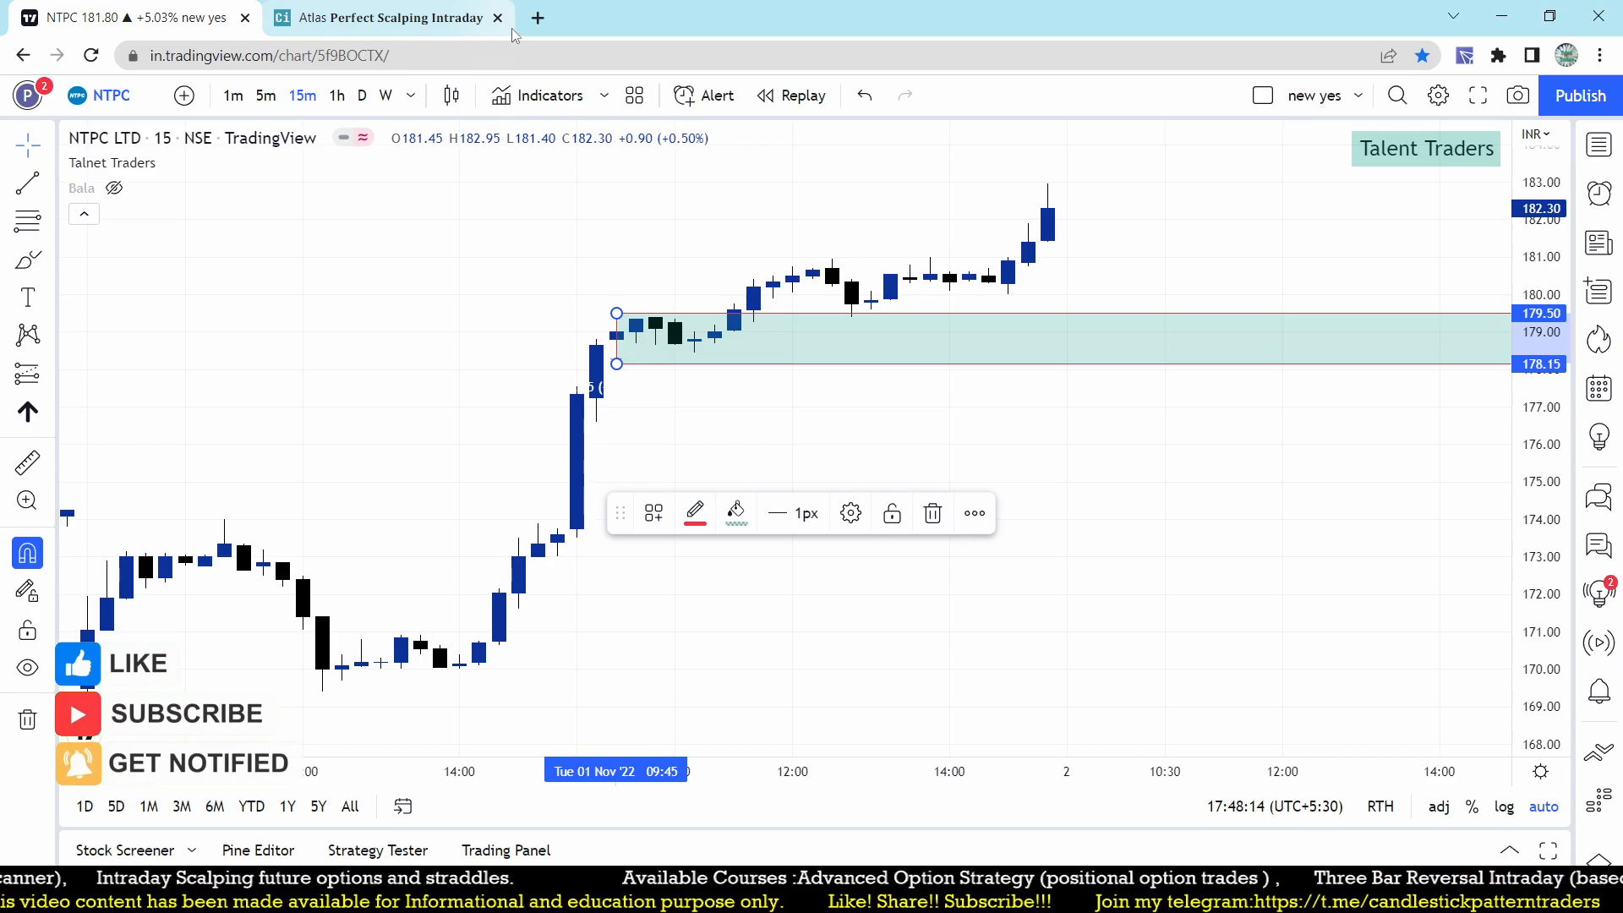
- Open Chartink's 45 Degeree Angle Stocks dashboard in a new browser tab via the 45 address suggestion
{"action": "left_click", "coordinate": [536, 17]}
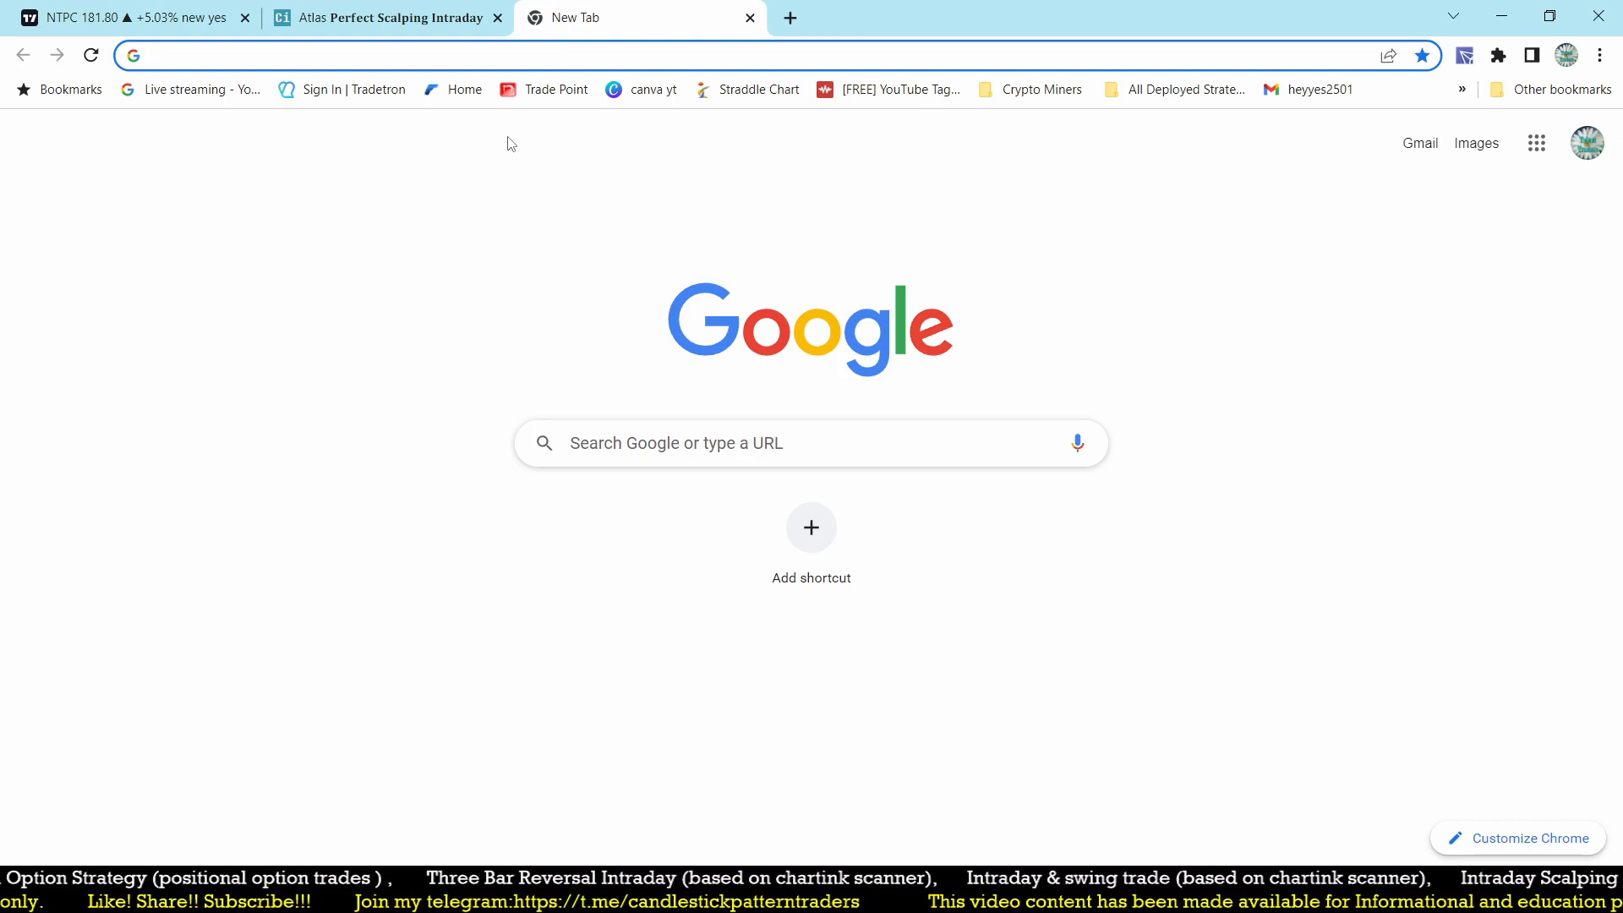
{"action": "type", "text": "45"}
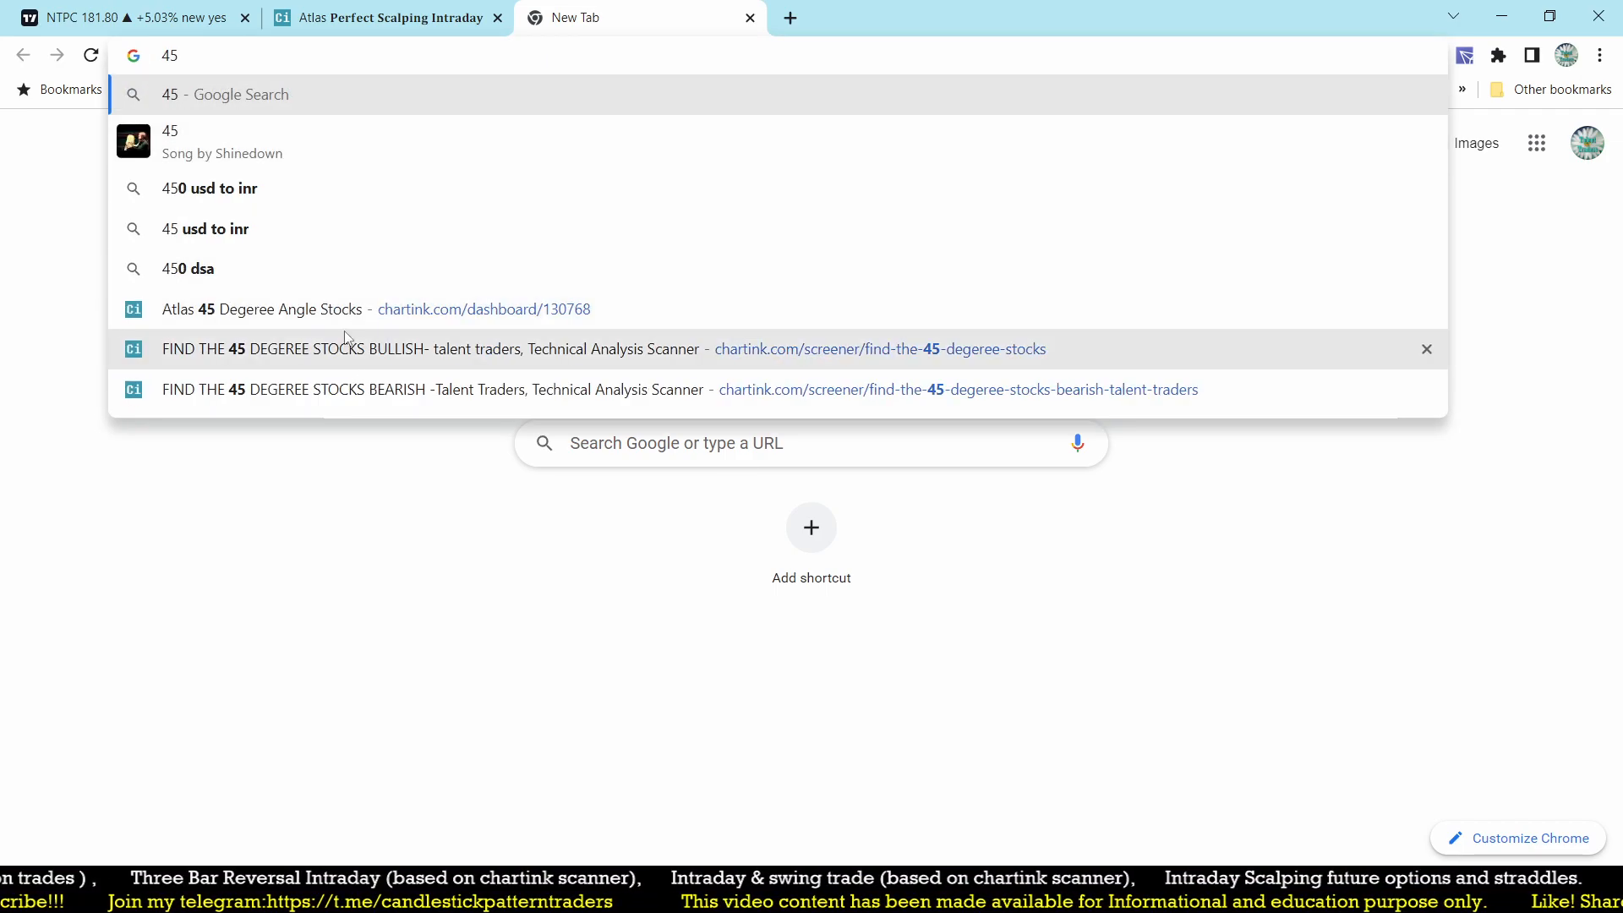
{"action": "left_click", "coordinate": [263, 308]}
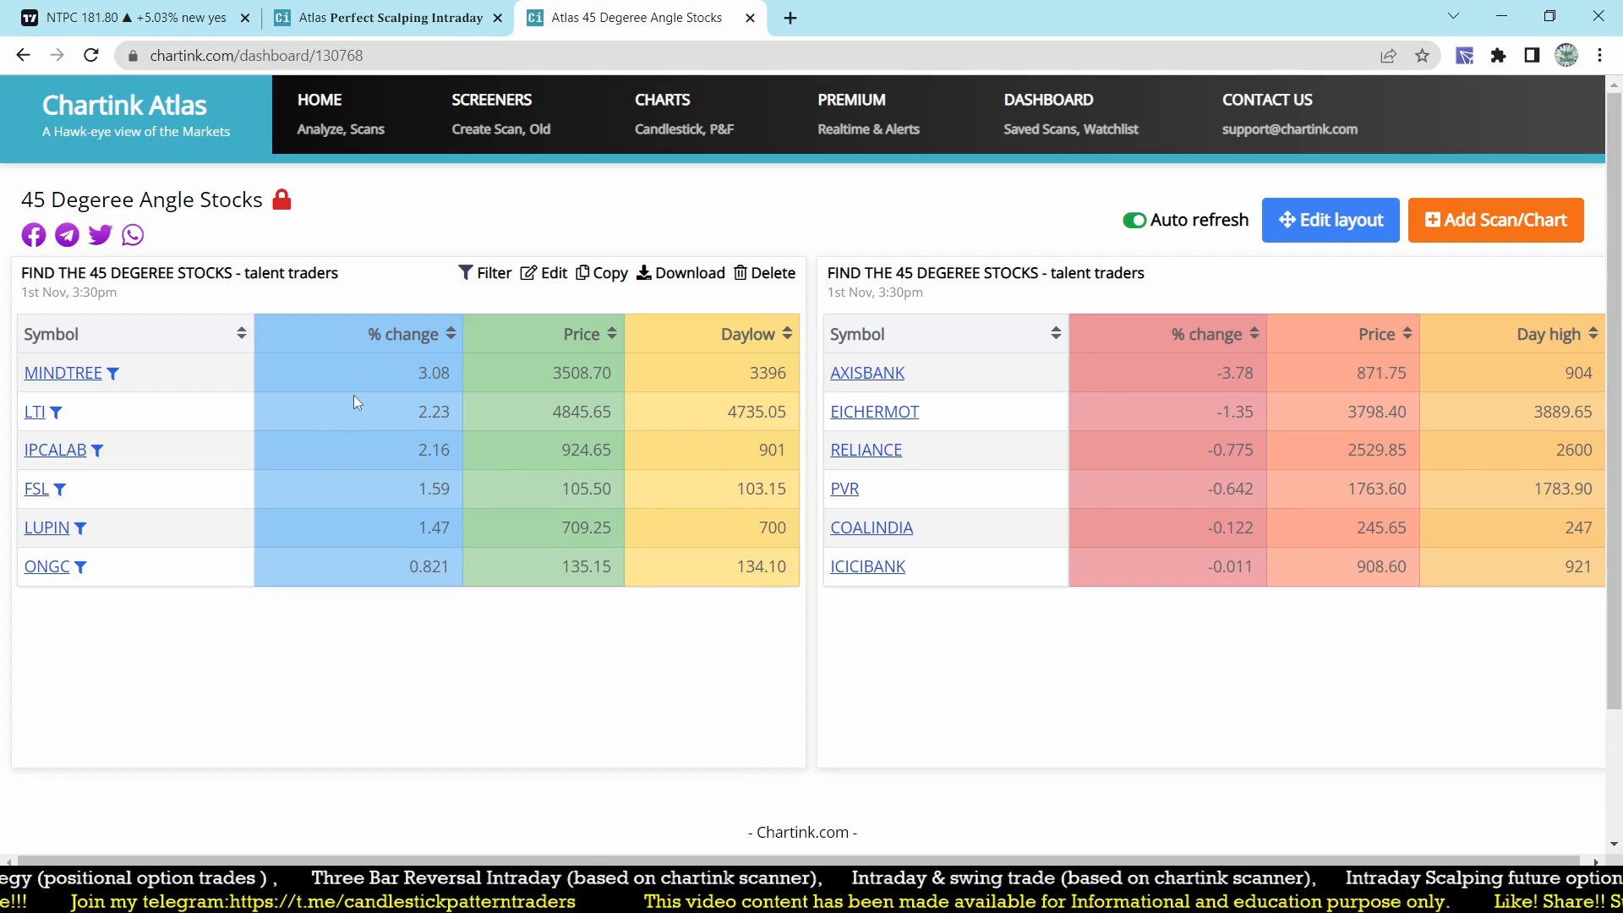
{"action": "mouse_move", "coordinate": [394, 411]}
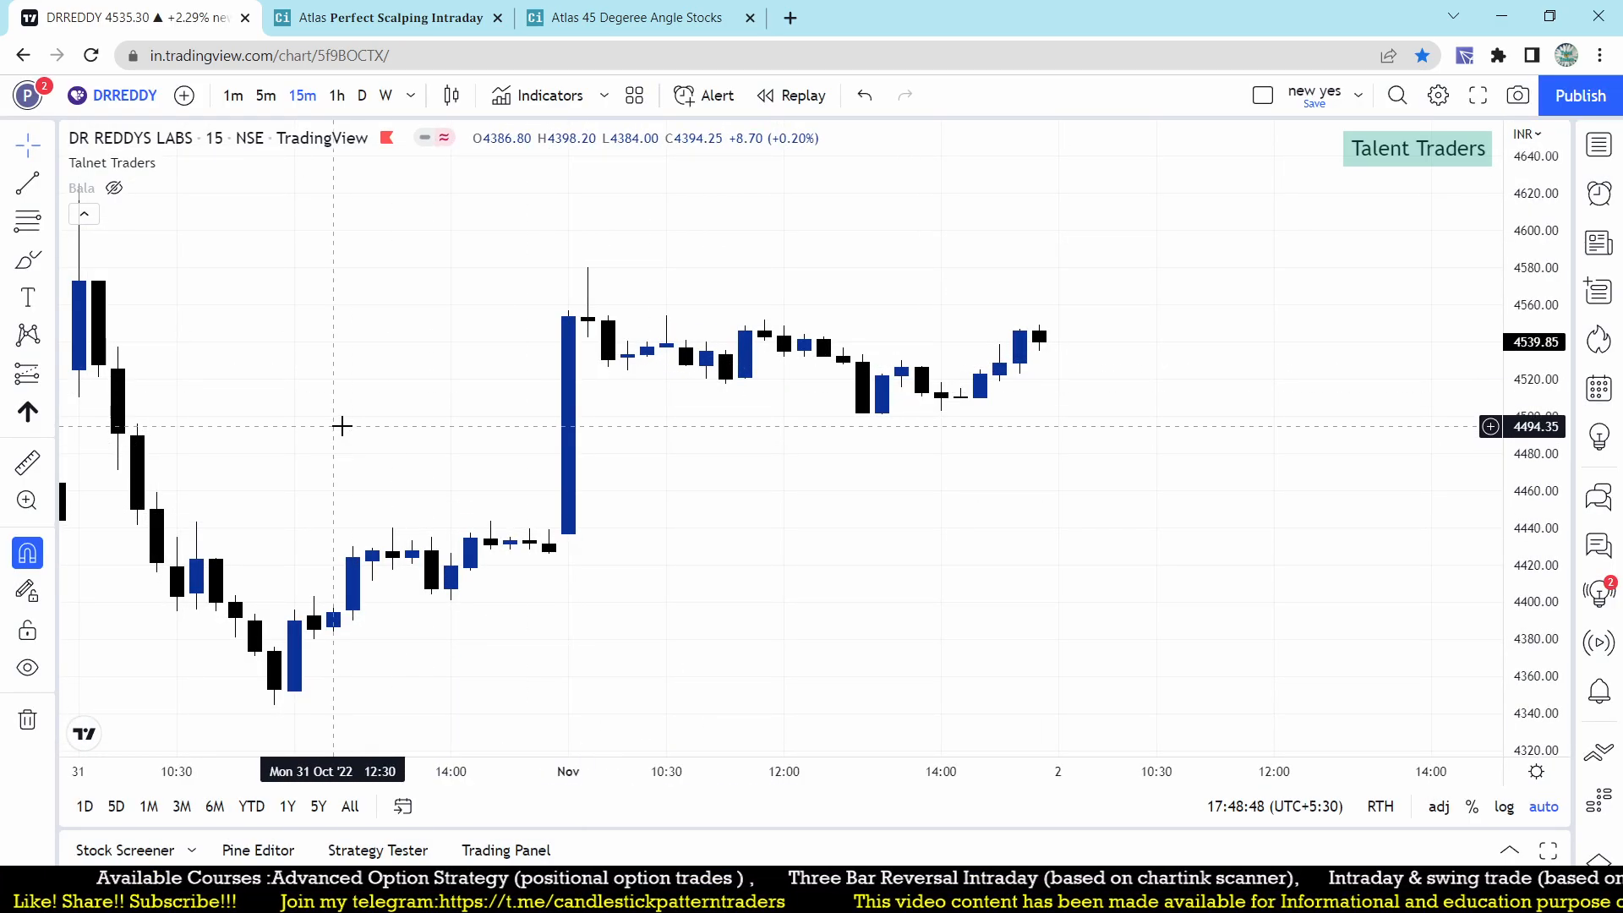
- Search DIVI and switch the chart to DIVISLAB (NSE) 15-minute candles
{"action": "type", "text": "DIVI"}
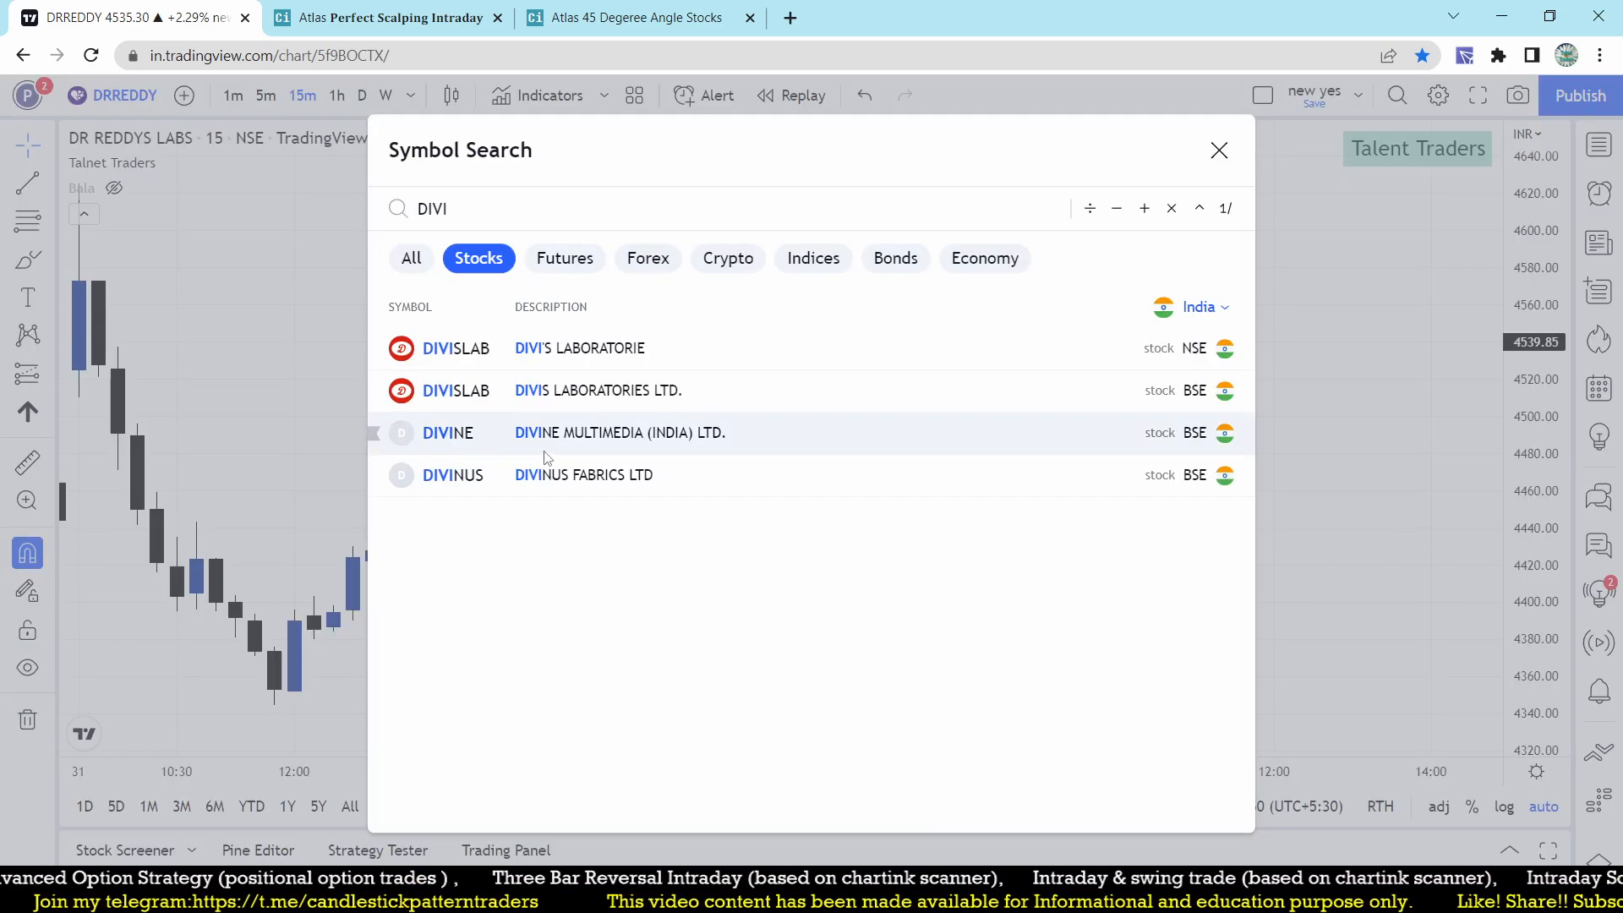
{"action": "left_click", "coordinate": [458, 348]}
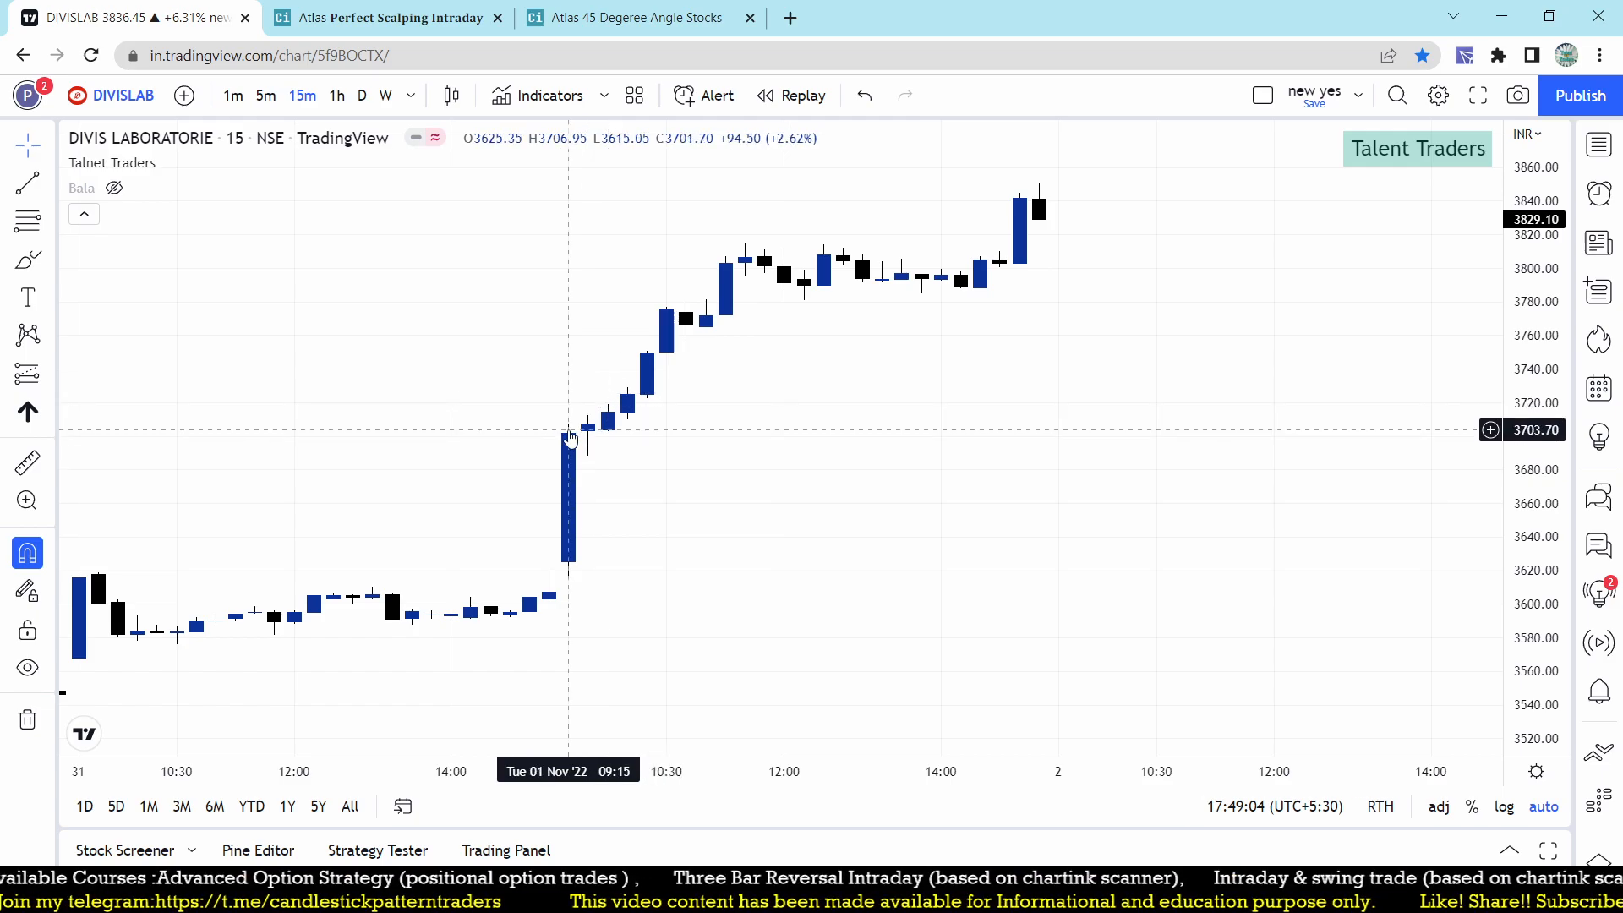
{"action": "mouse_move", "coordinate": [589, 430]}
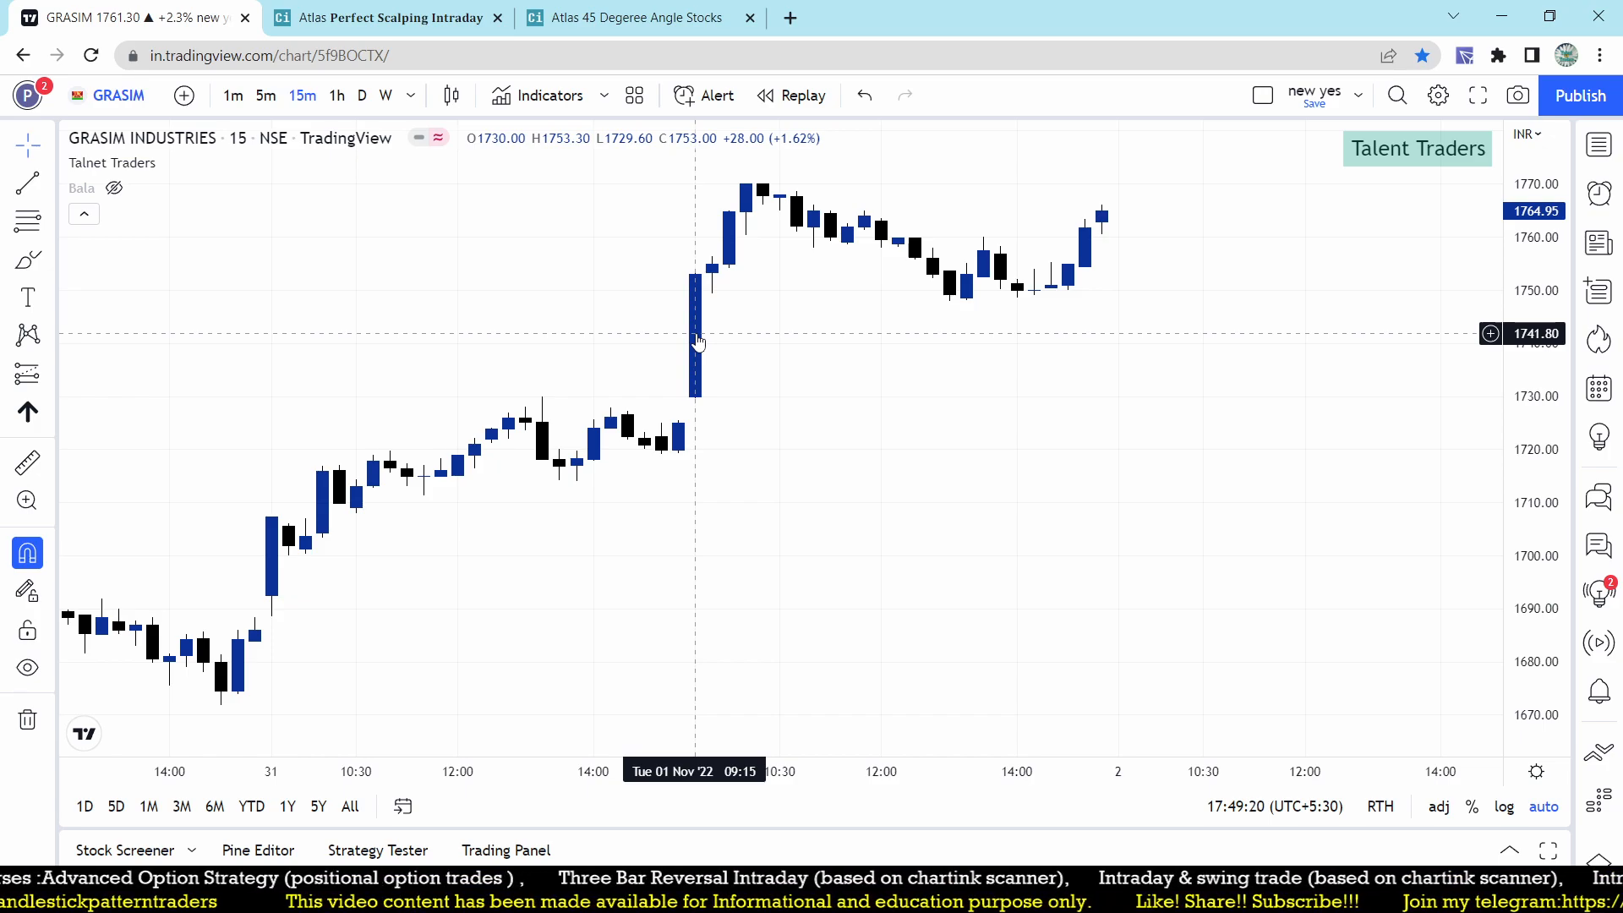
{"action": "mouse_move", "coordinate": [744, 206]}
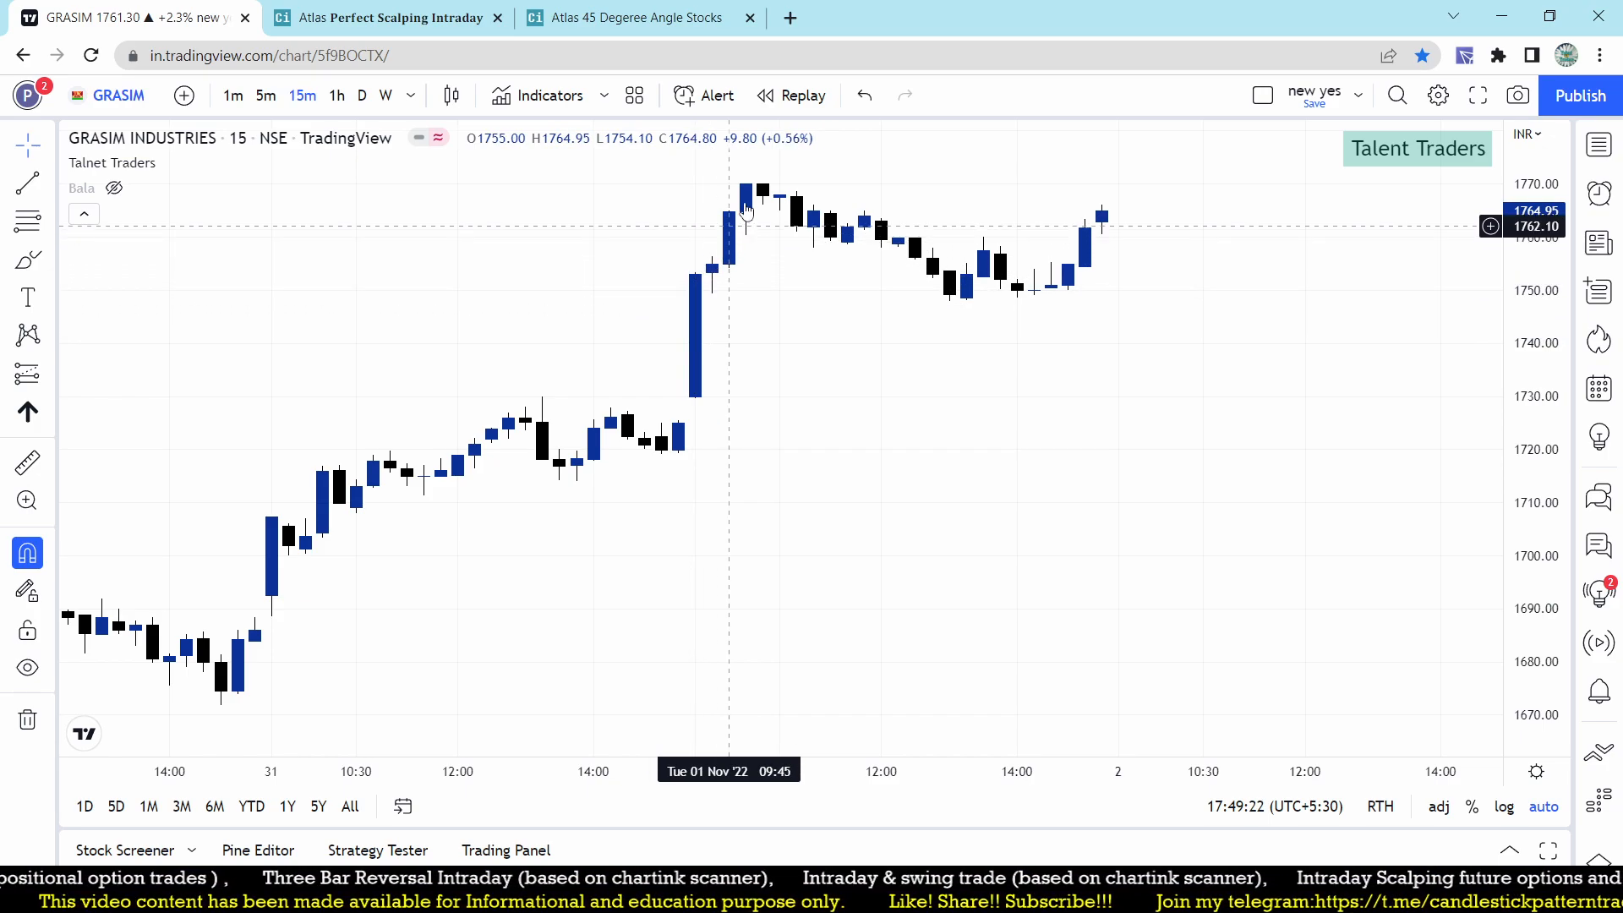
{"action": "mouse_move", "coordinate": [780, 402]}
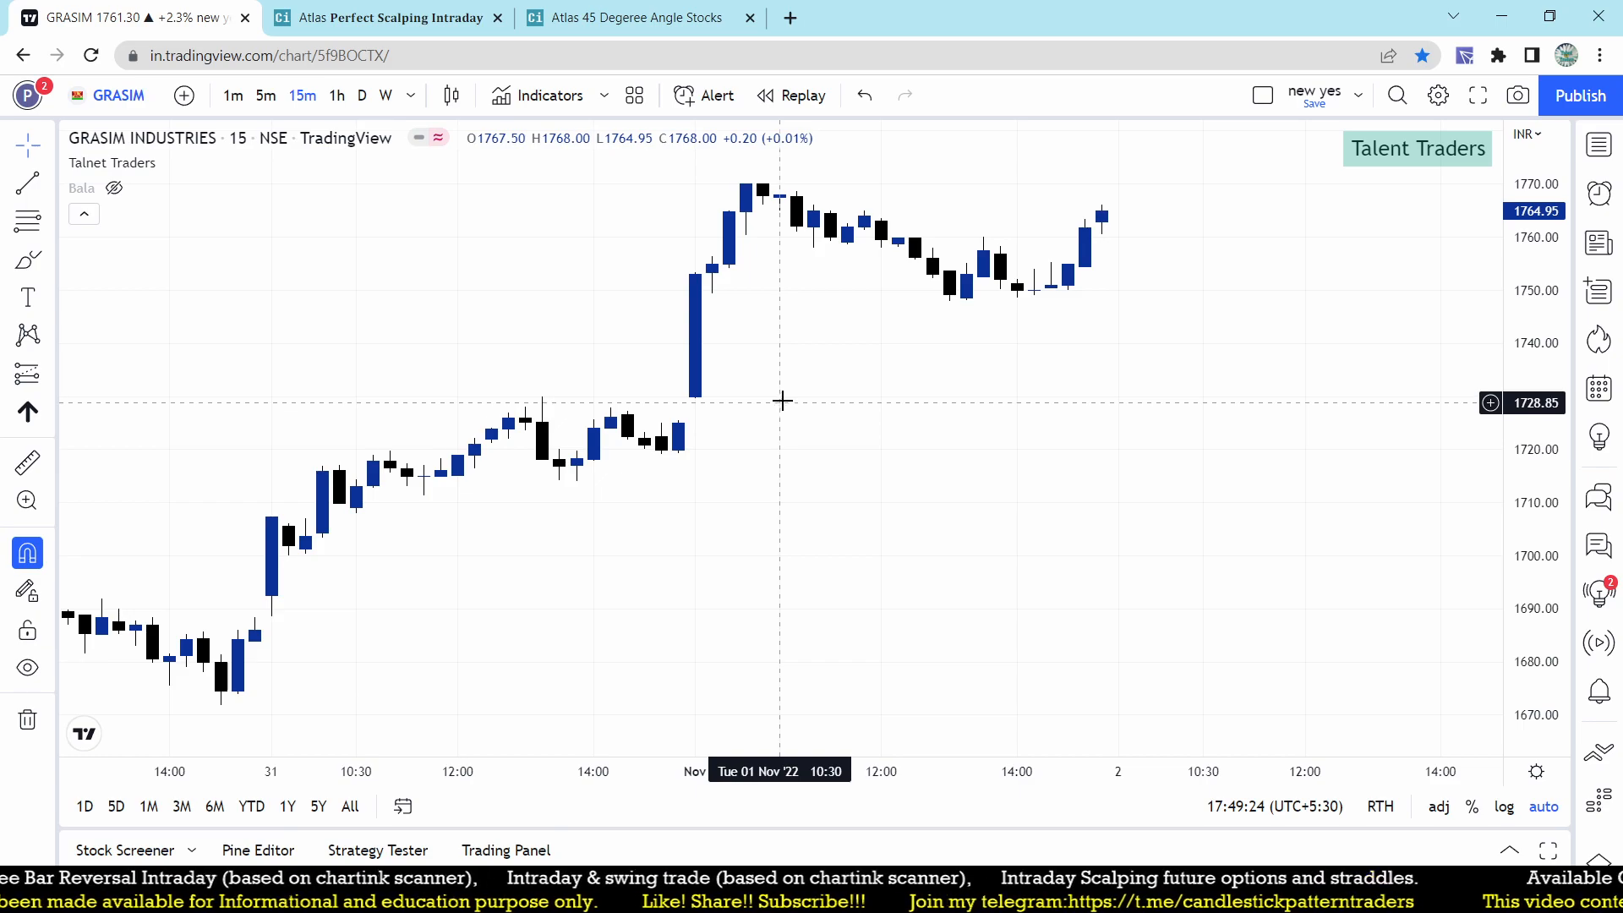
{"action": "mouse_move", "coordinate": [678, 718]}
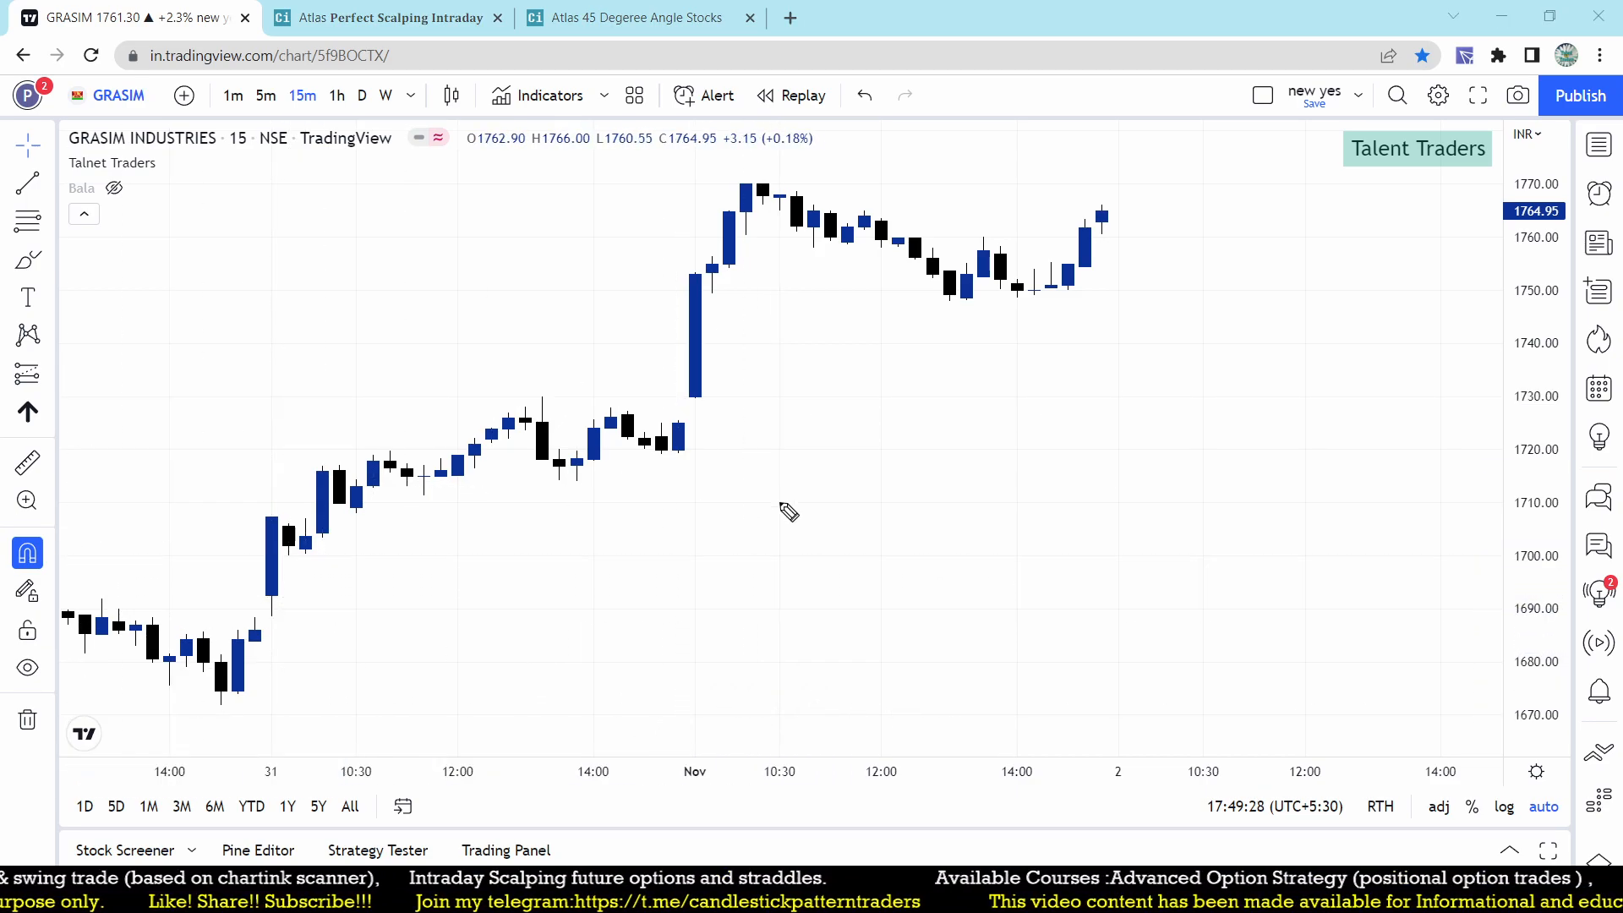
- Handwrite 1720 CE with an upward arrow, 71 and circled 84 on GRASIM, then leave for Chartink
{"action": "left_click_drag", "start_coordinate": [737, 528], "coordinate": [802, 487]}
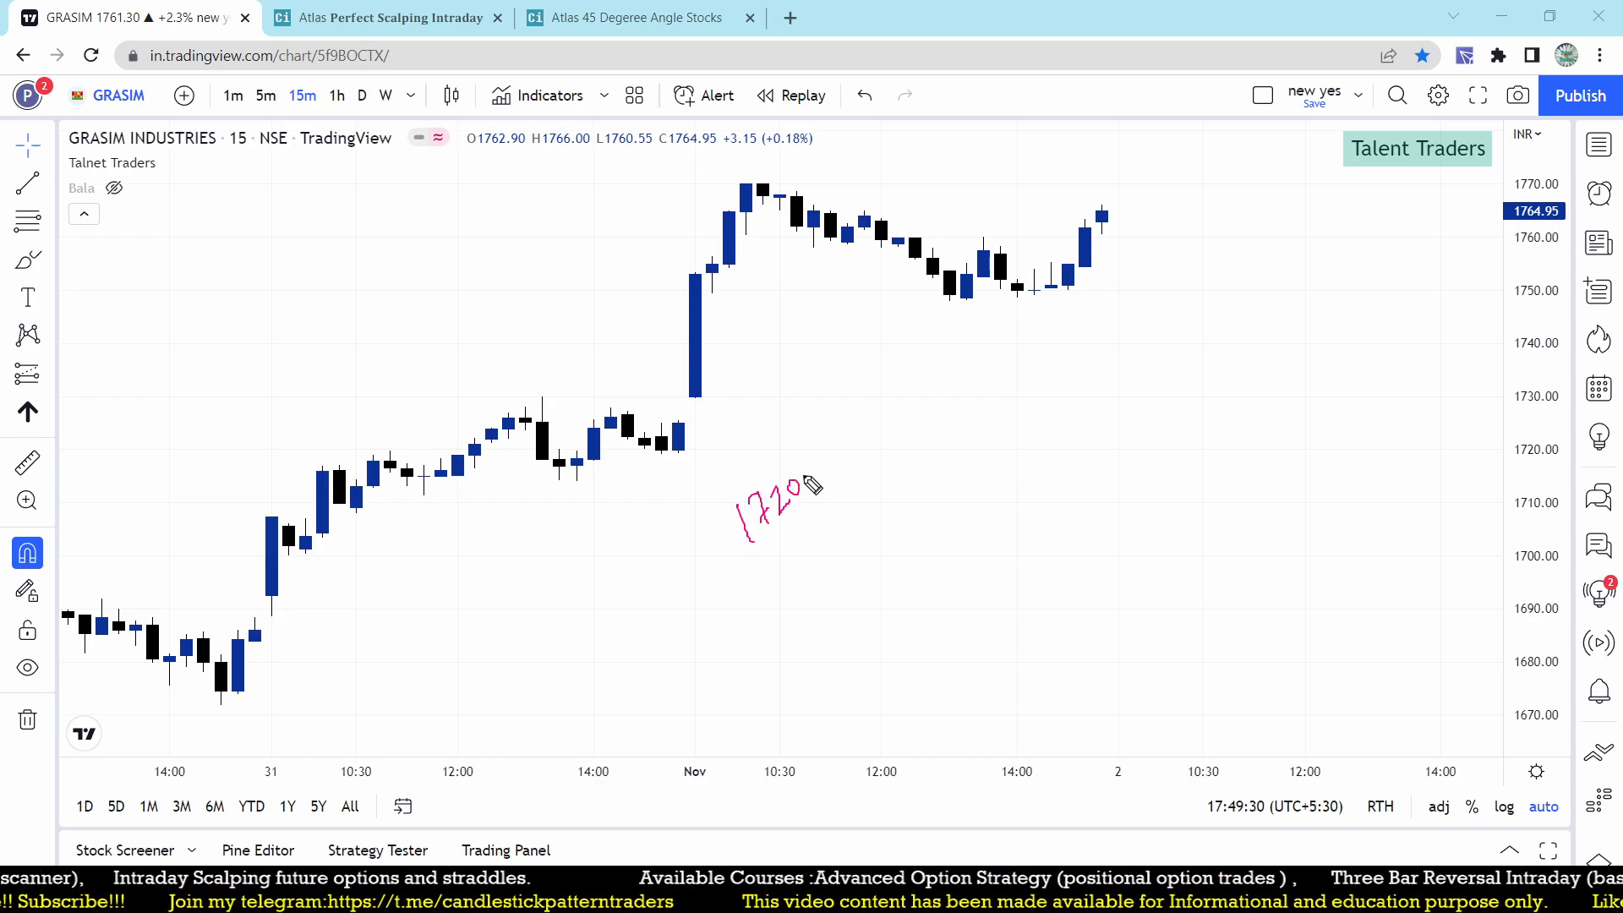
{"action": "left_click_drag", "start_coordinate": [781, 564], "coordinate": [896, 389]}
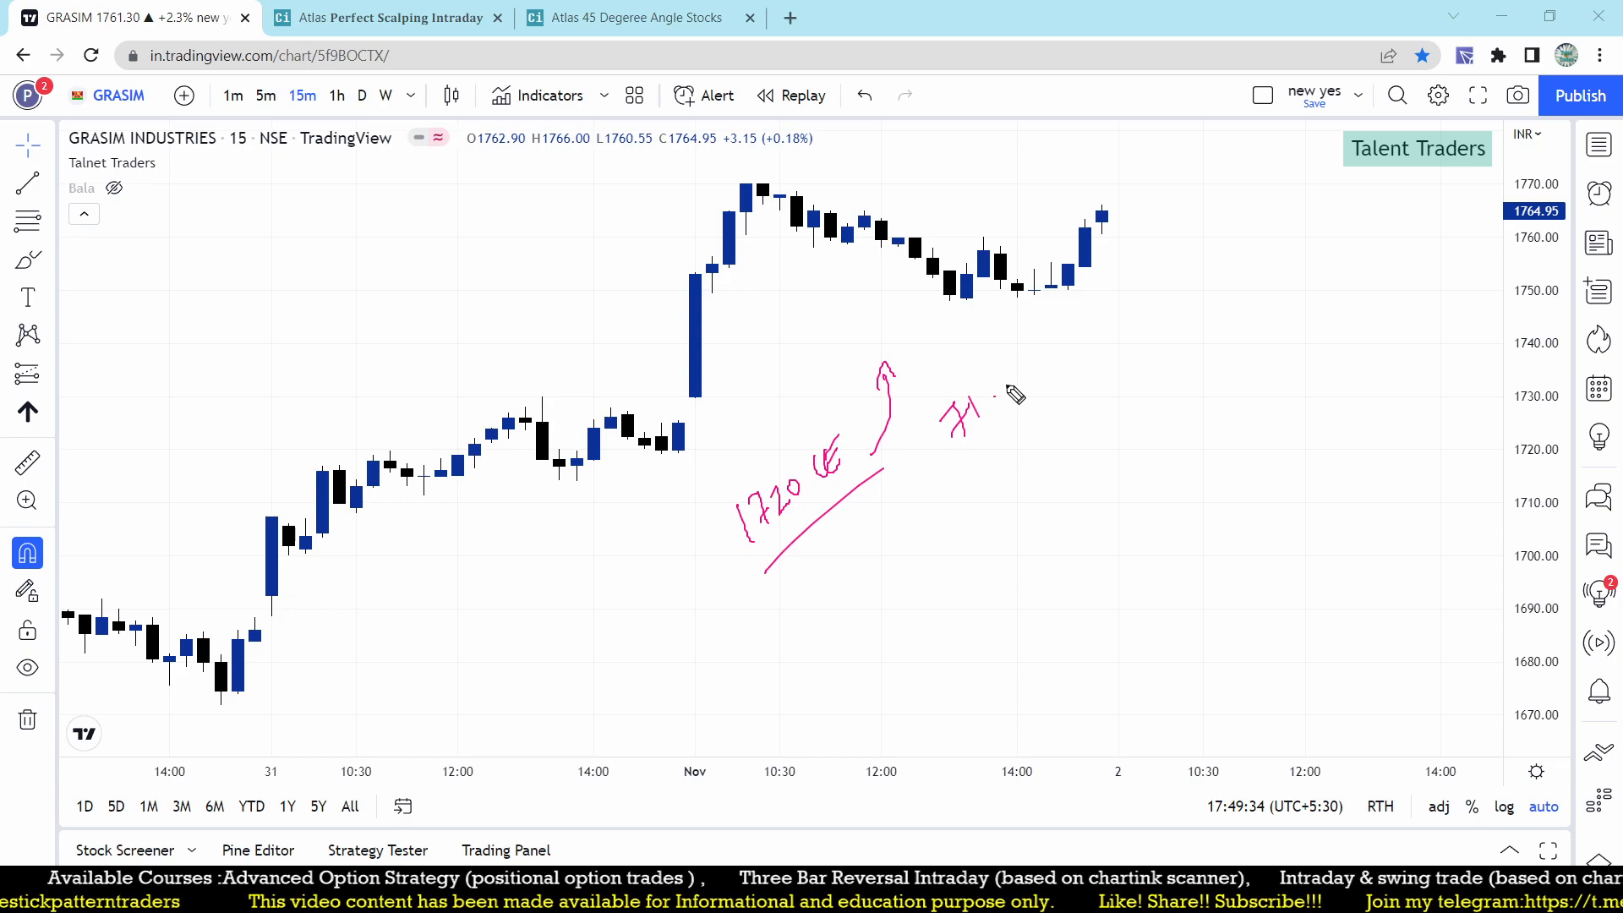
{"action": "left_click_drag", "start_coordinate": [994, 399], "coordinate": [1077, 301]}
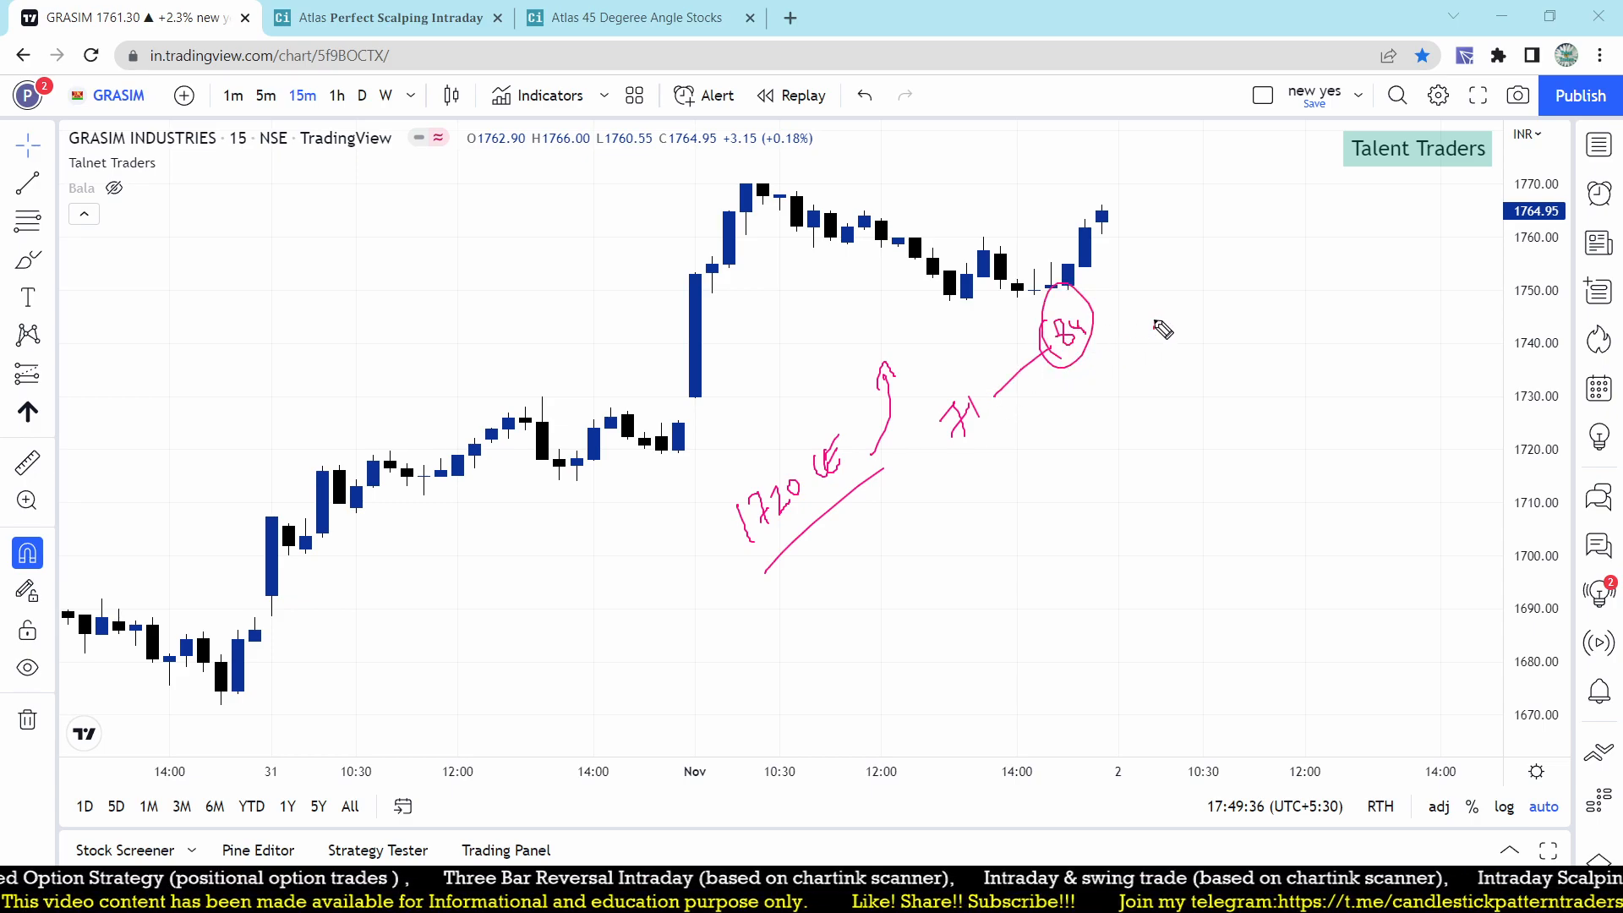
{"action": "left_click_drag", "start_coordinate": [693, 346], "coordinate": [802, 191]}
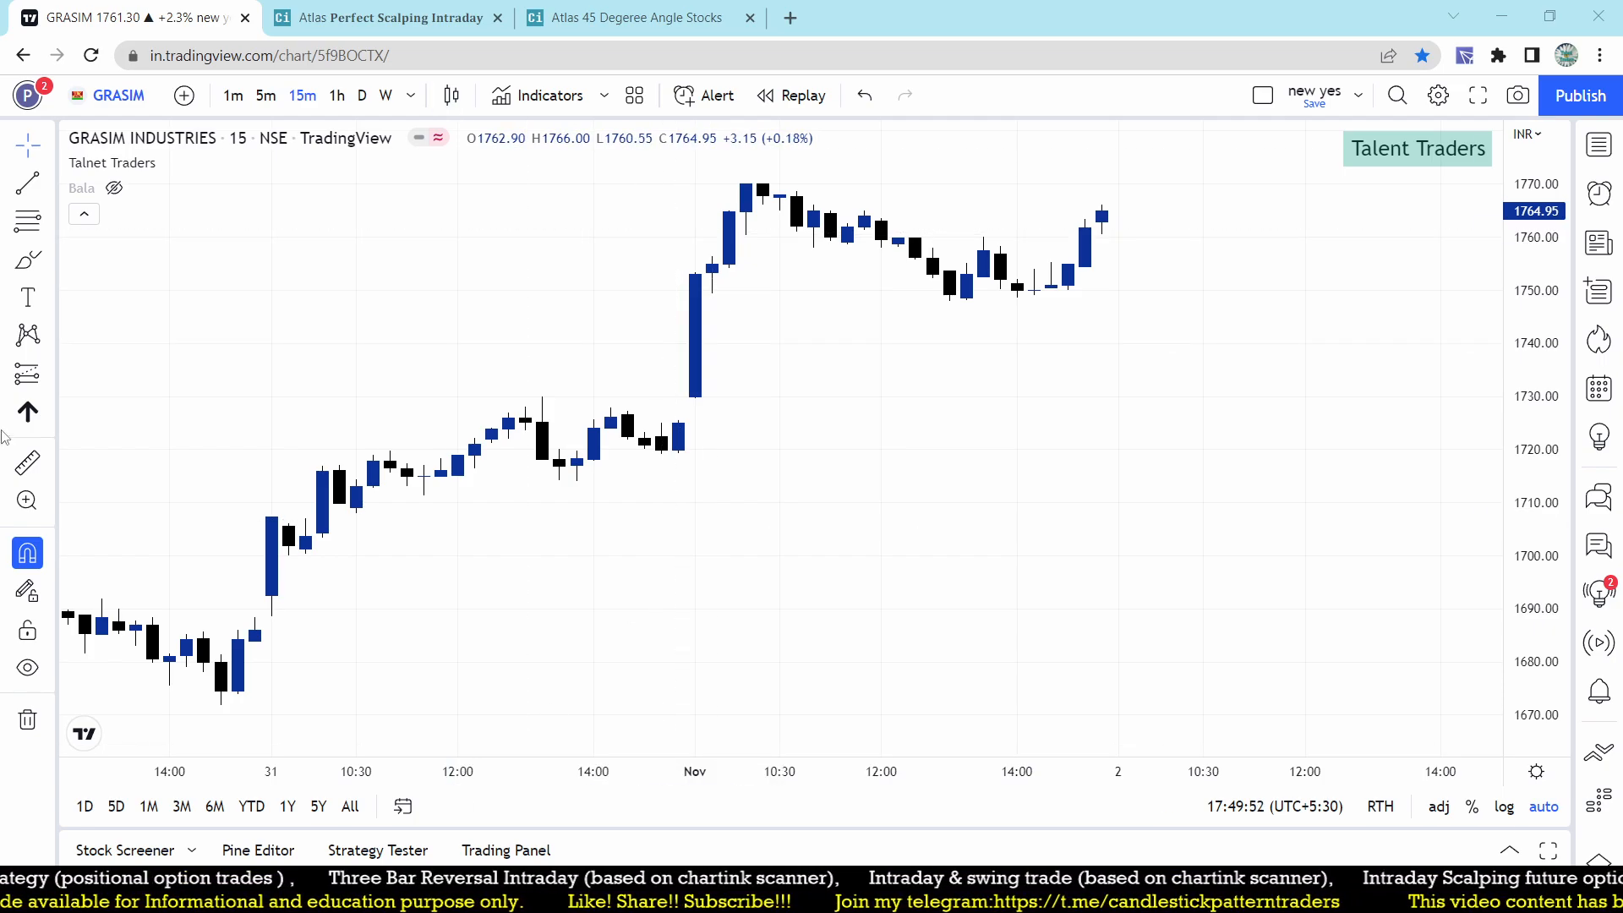
{"action": "left_click", "coordinate": [636, 16]}
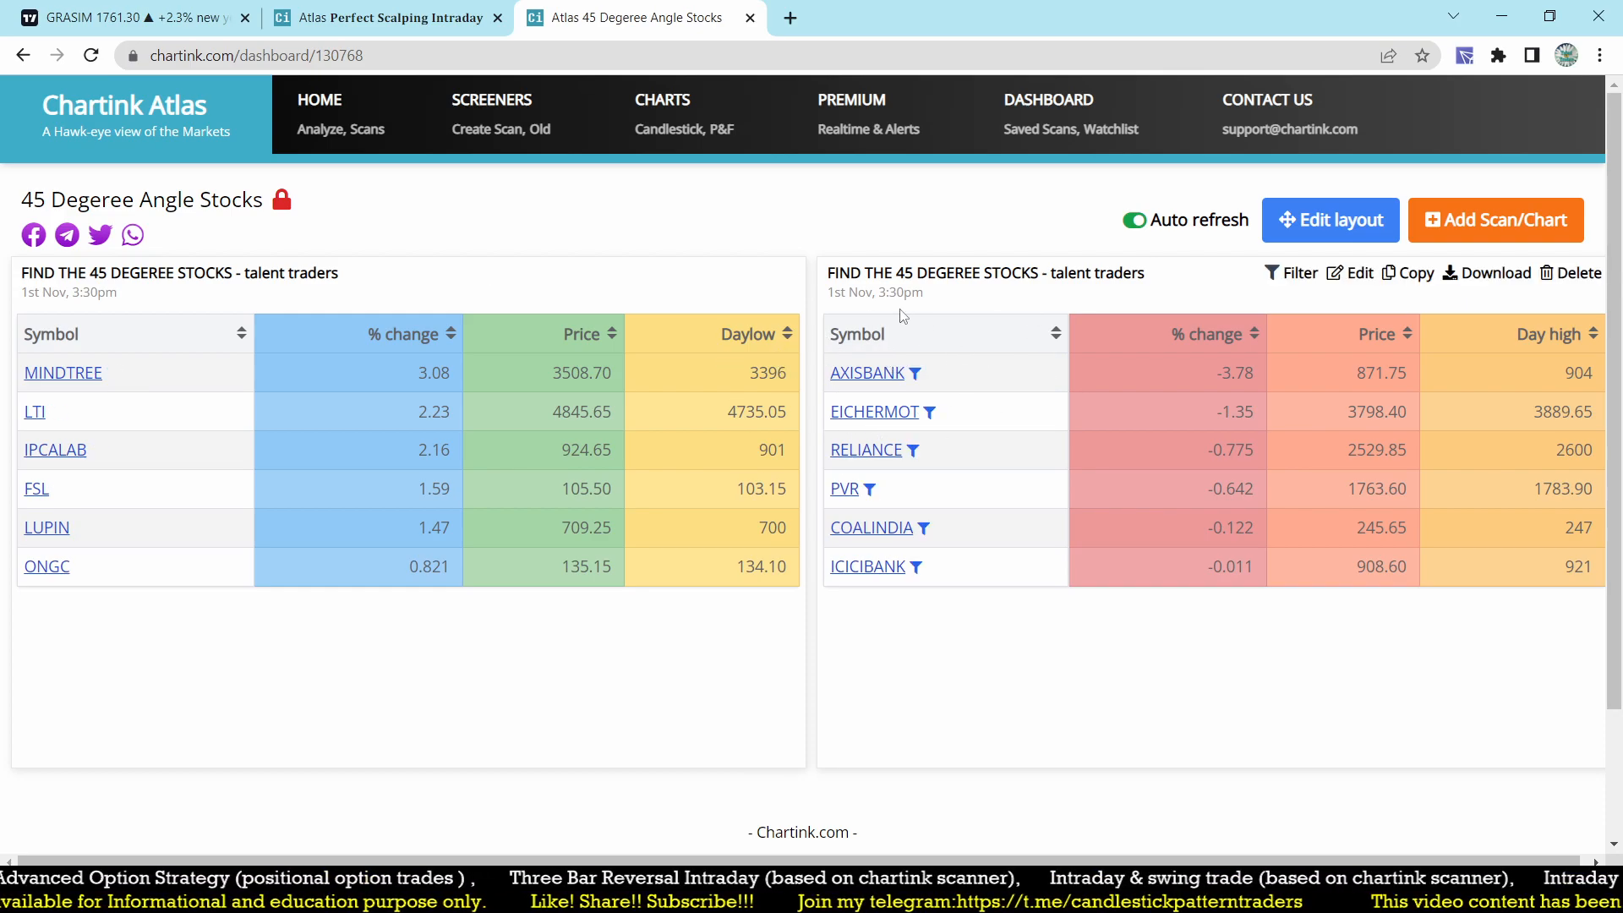
- Search AX to load AXISBANK 15-minute candles and brush a 45 down note over the fall
{"action": "left_click", "coordinate": [124, 16]}
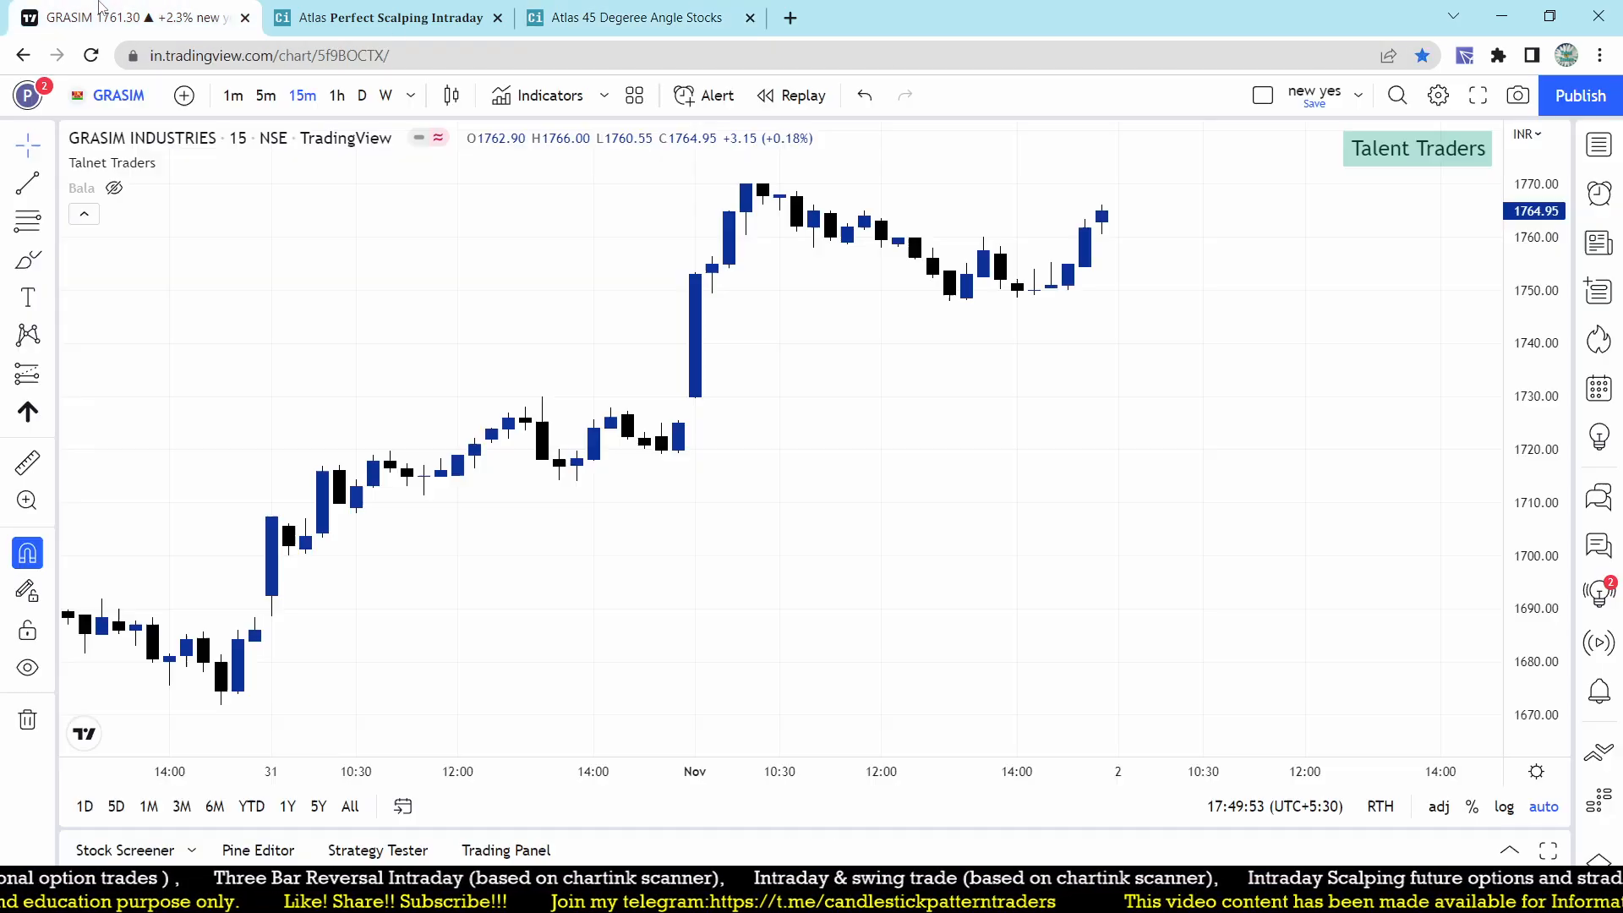
{"action": "type", "text": "AX"}
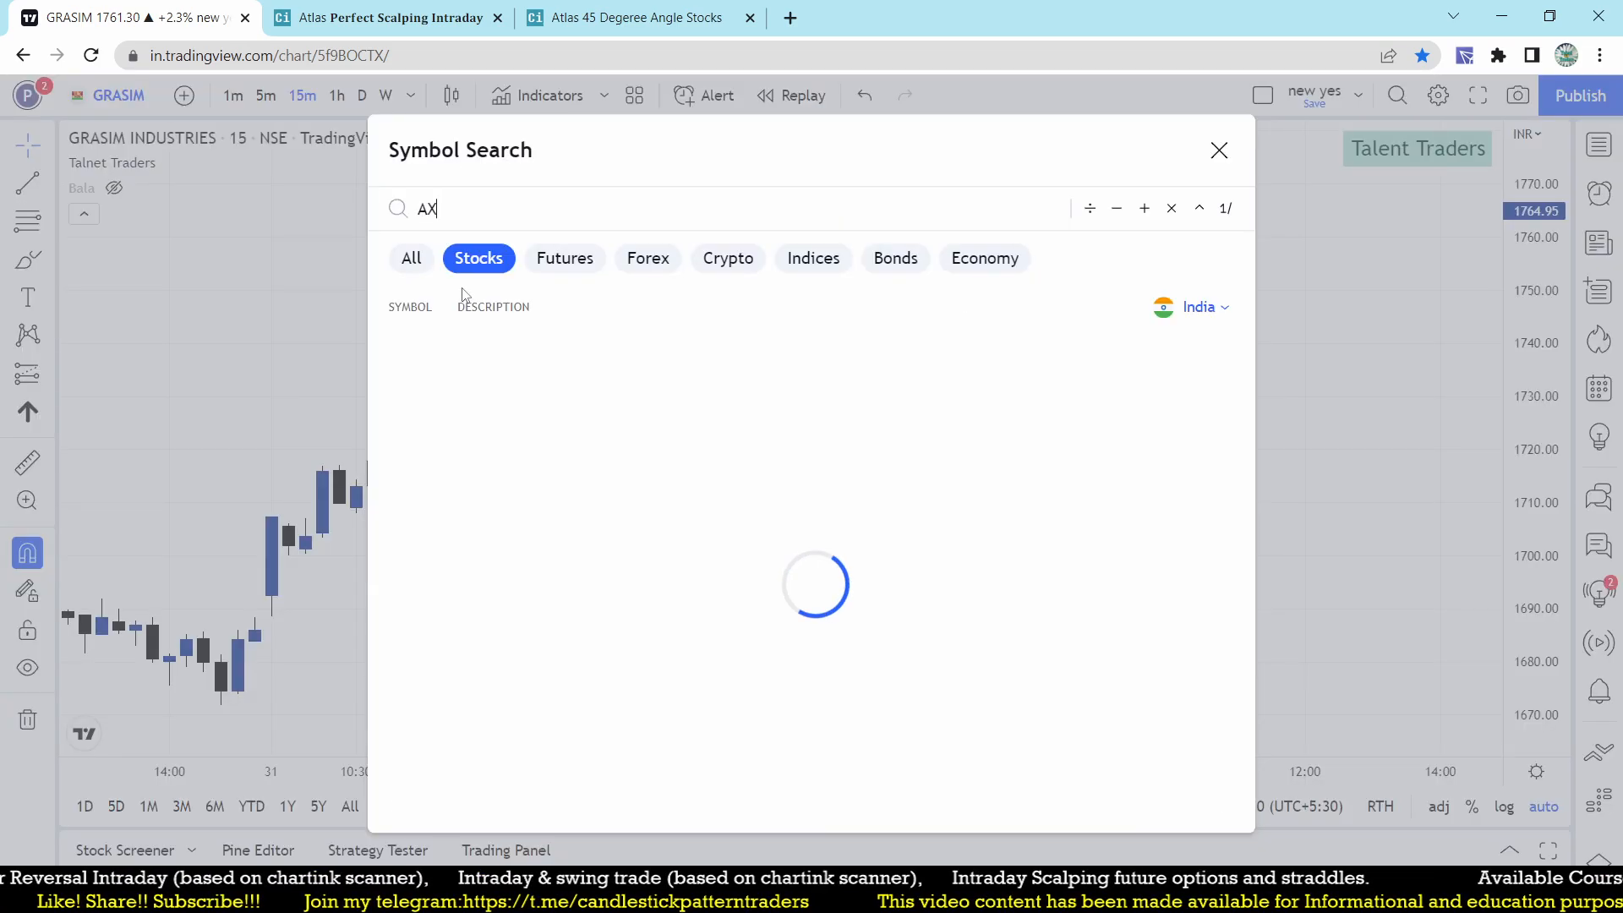
{"action": "left_click", "coordinate": [1219, 150]}
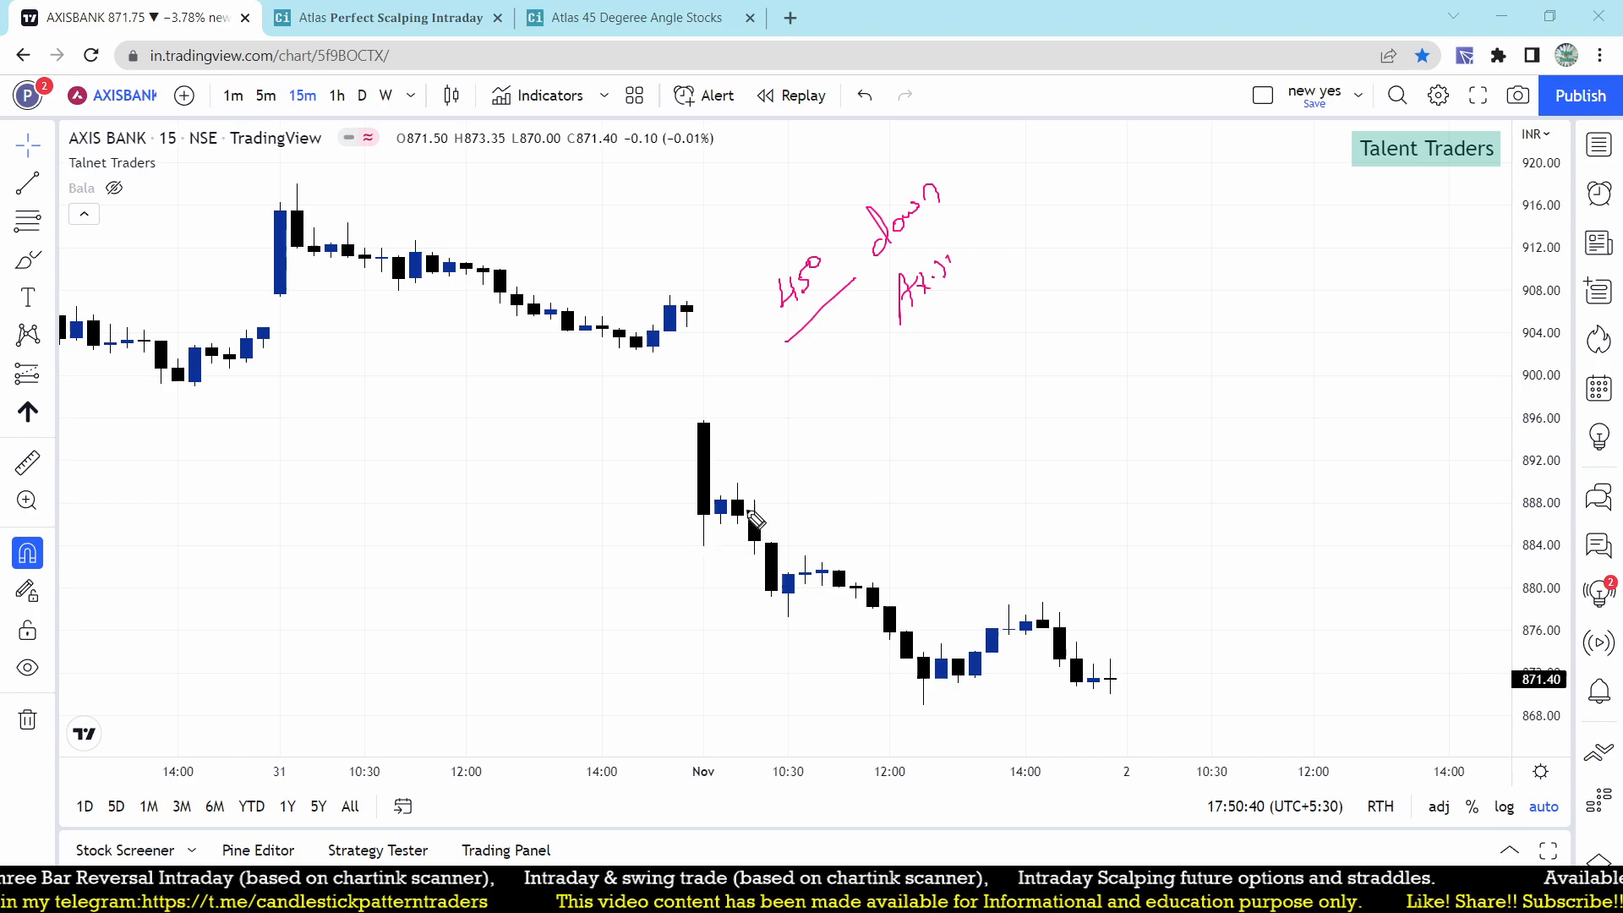
{"action": "left_click_drag", "start_coordinate": [703, 508], "coordinate": [995, 673]}
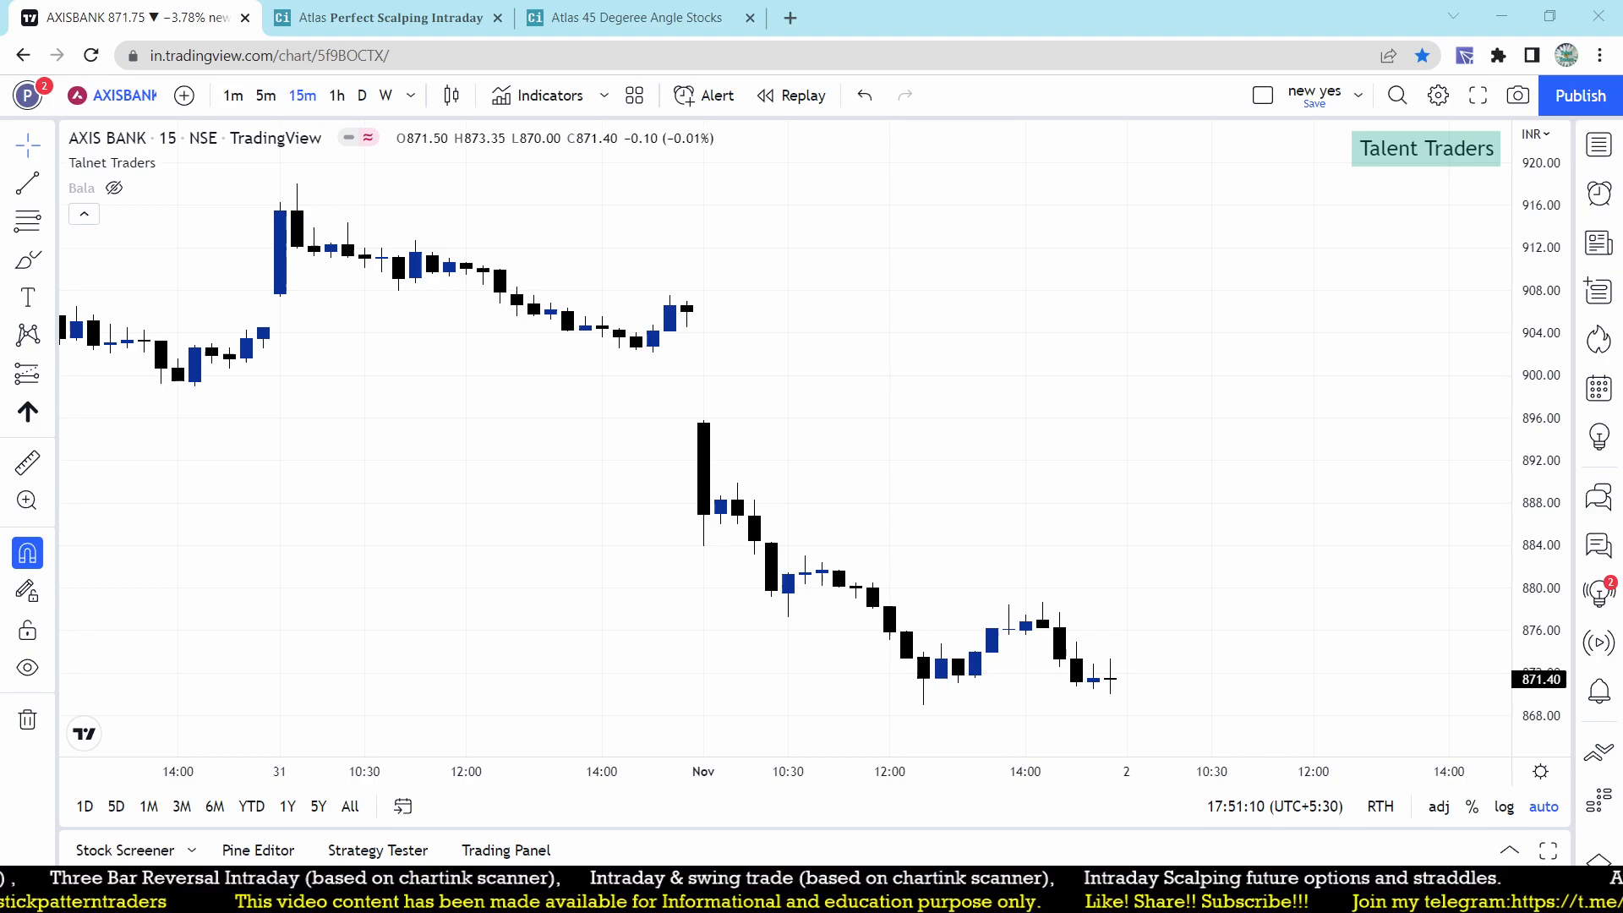
- Show the Perfect Scalping Intraday dashboard, then the 45 Degeree Angle Stocks dashboard
{"action": "left_click", "coordinate": [389, 17]}
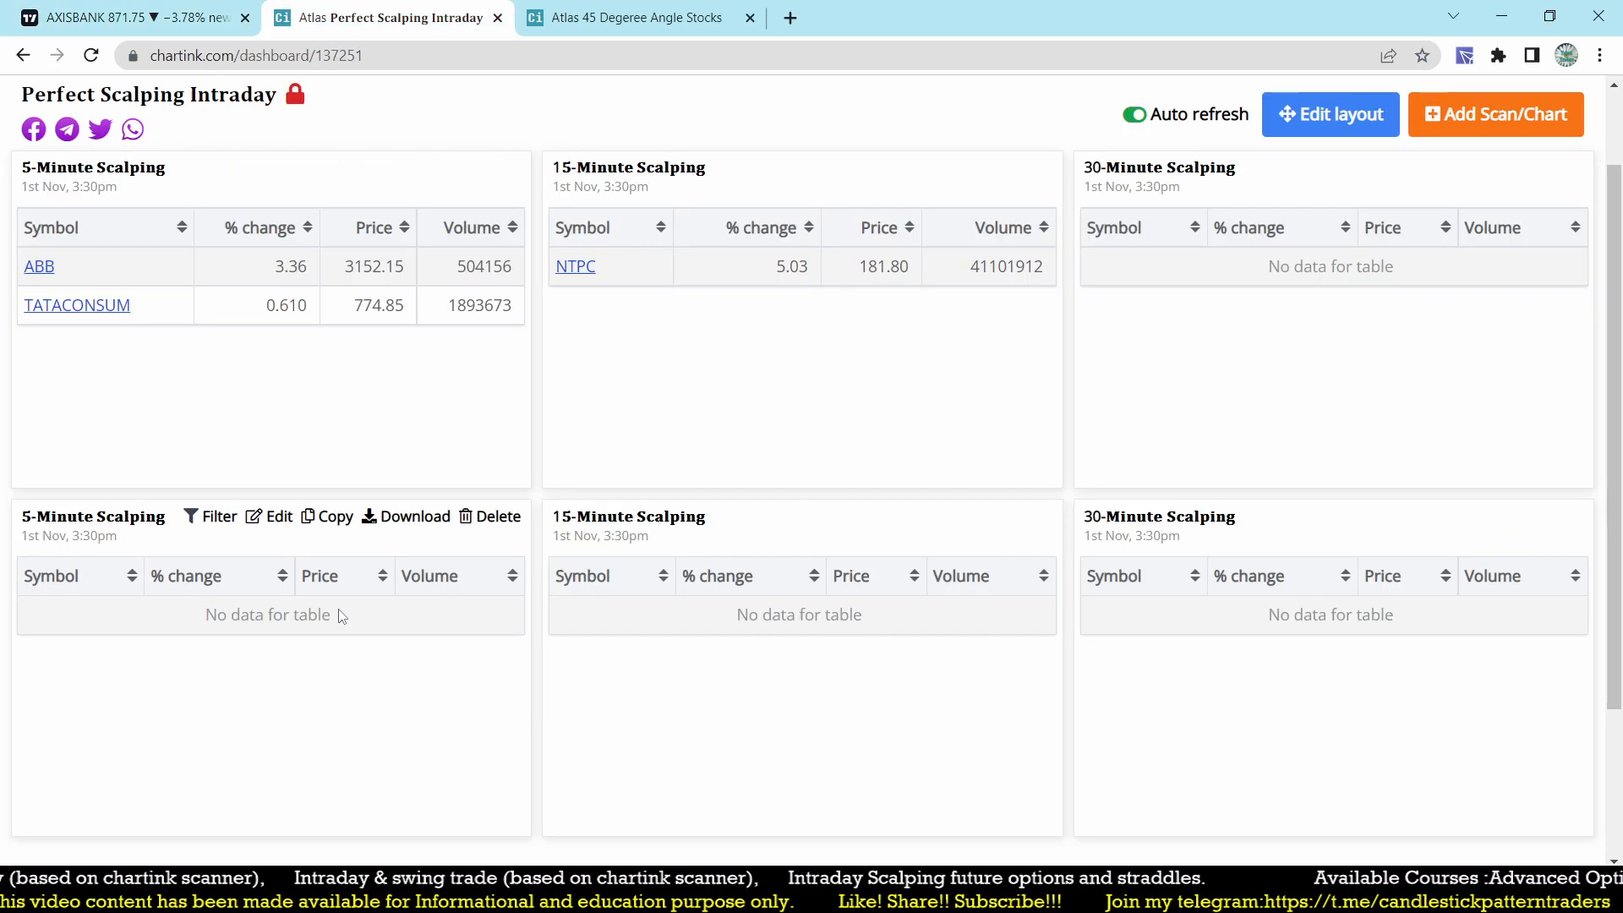
{"action": "left_click", "coordinate": [630, 17]}
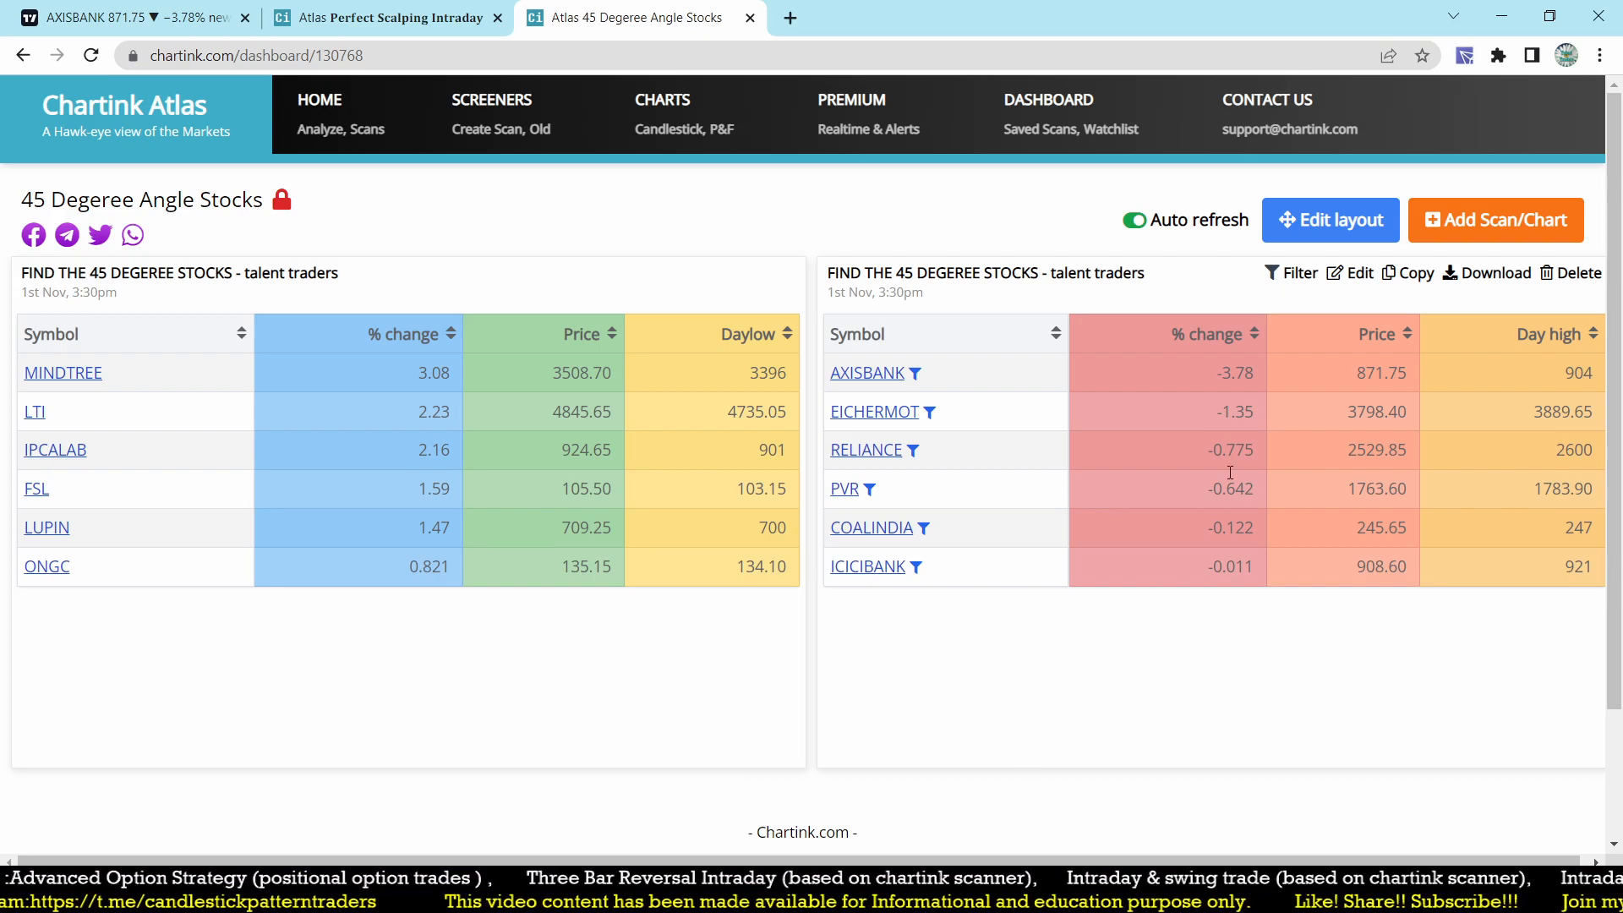
{"action": "mouse_move", "coordinate": [153, 405]}
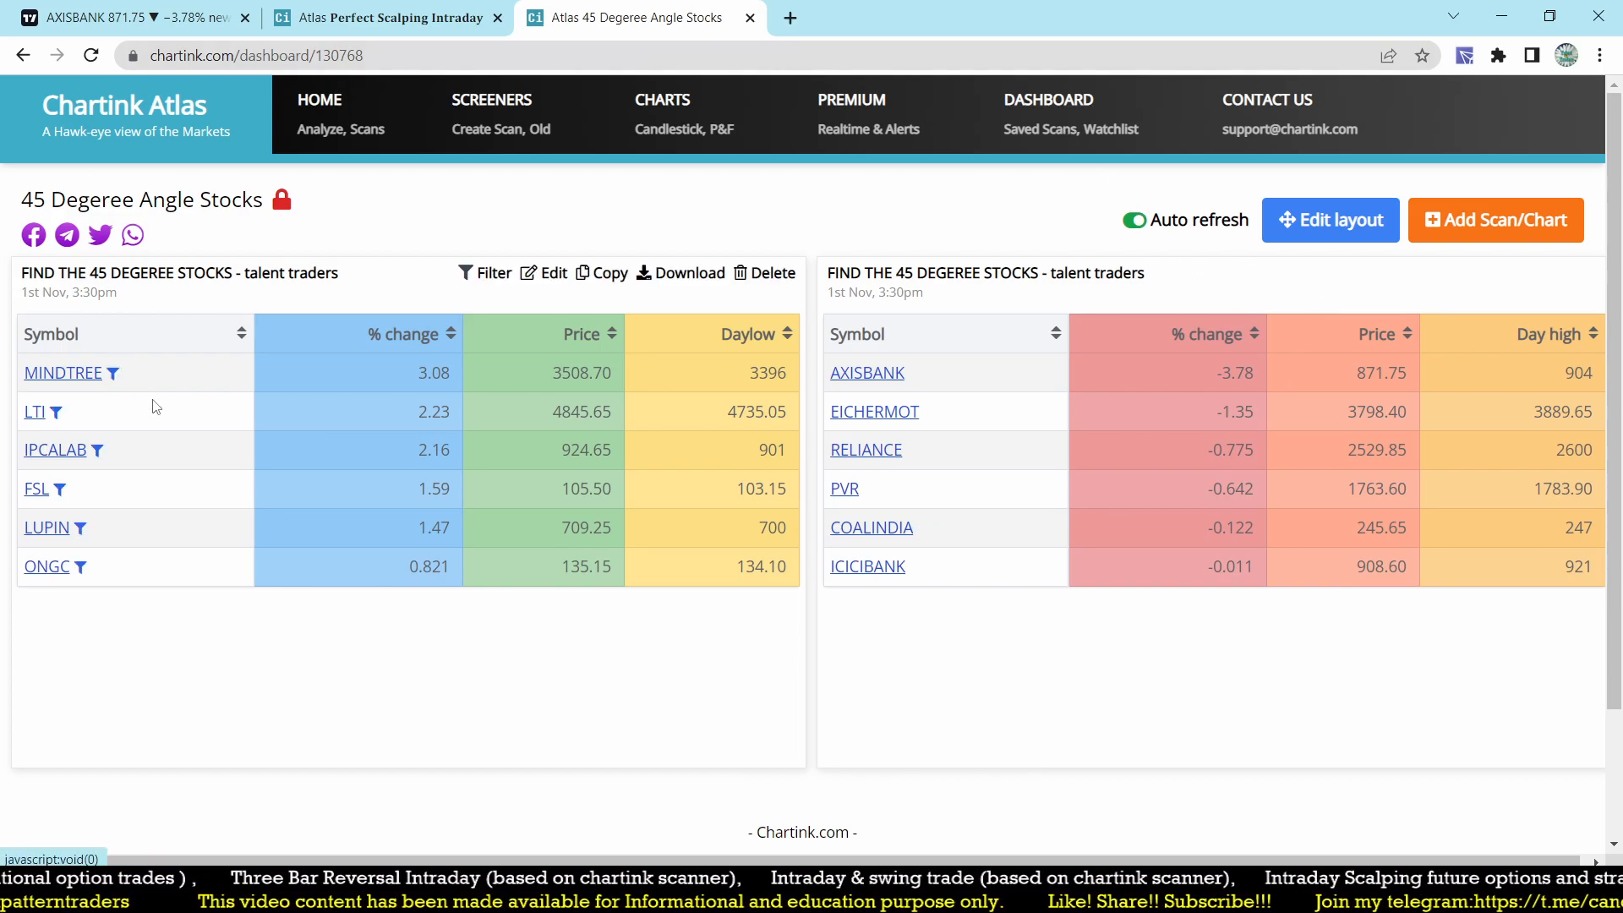